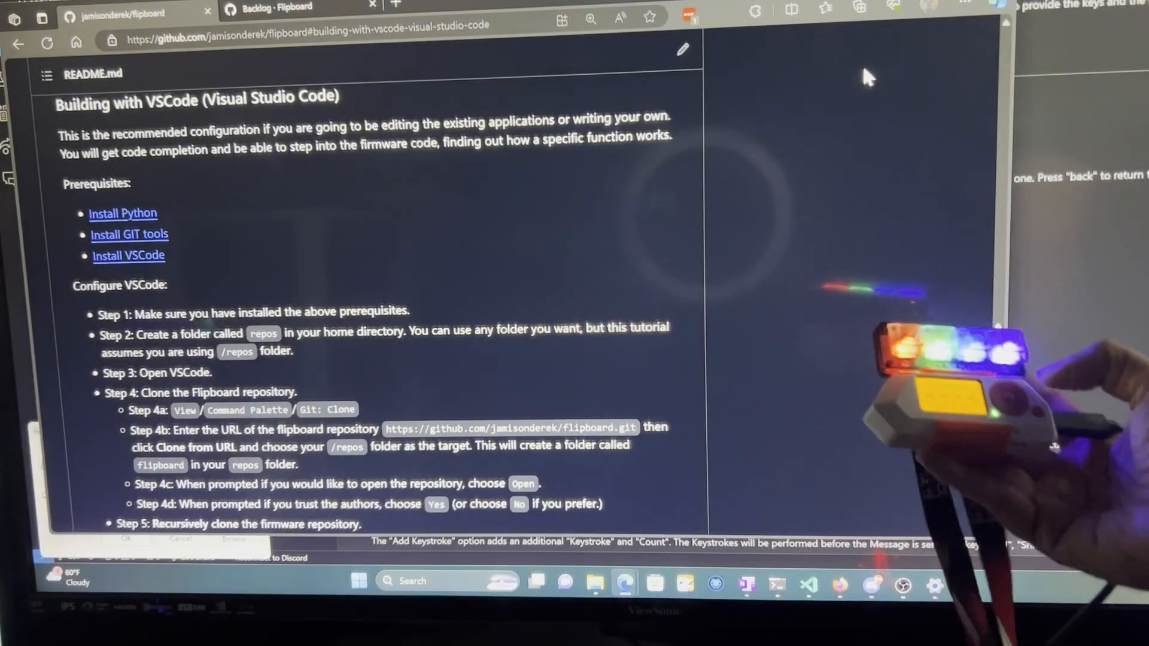
Send the Flipboard key's command to Command Prompt and view the G:\ directory listing.
click(359, 581)
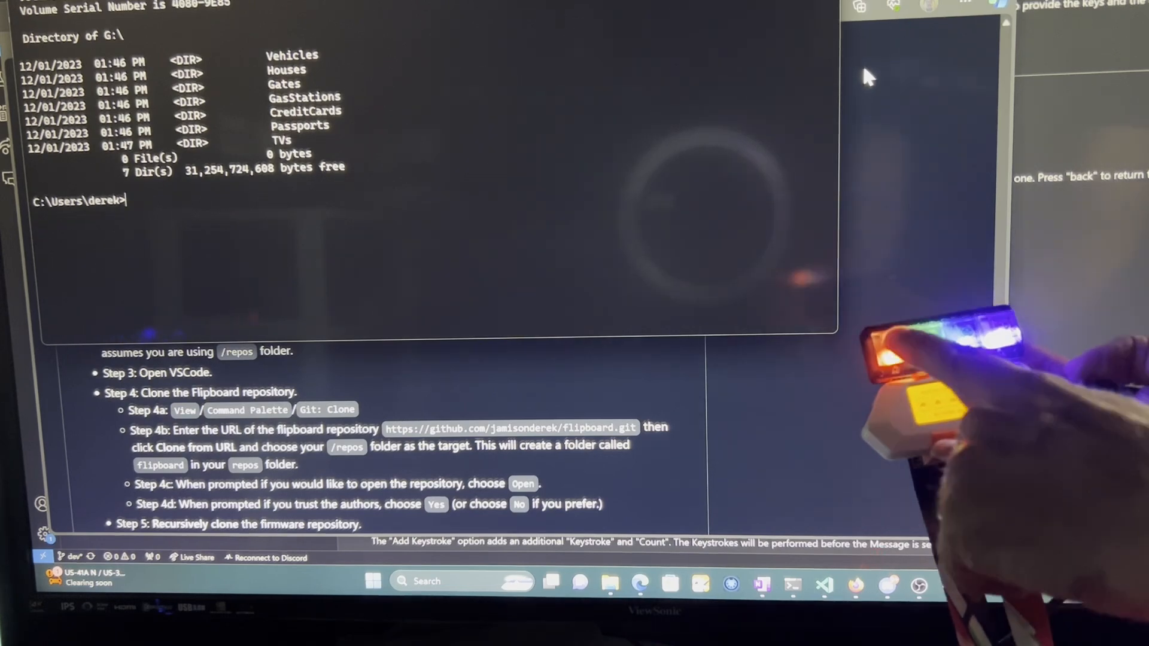
text(format g: /q /x /y)
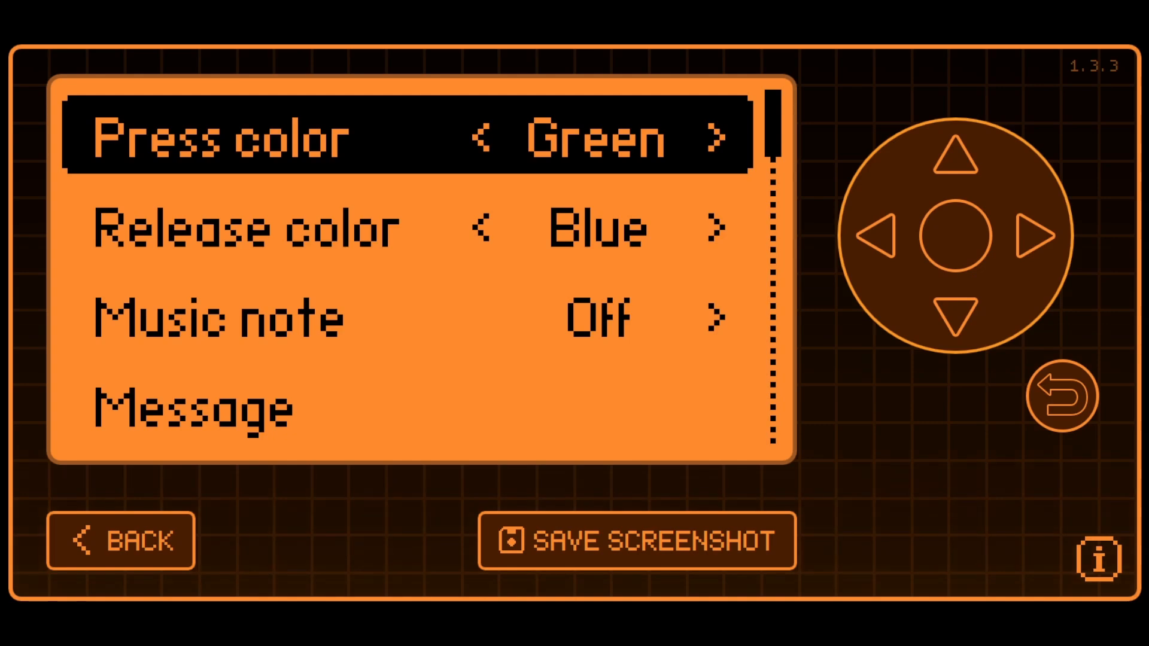
Change the key's Message to 'dir g' using the on-screen keyboard and save it.
key(Down)
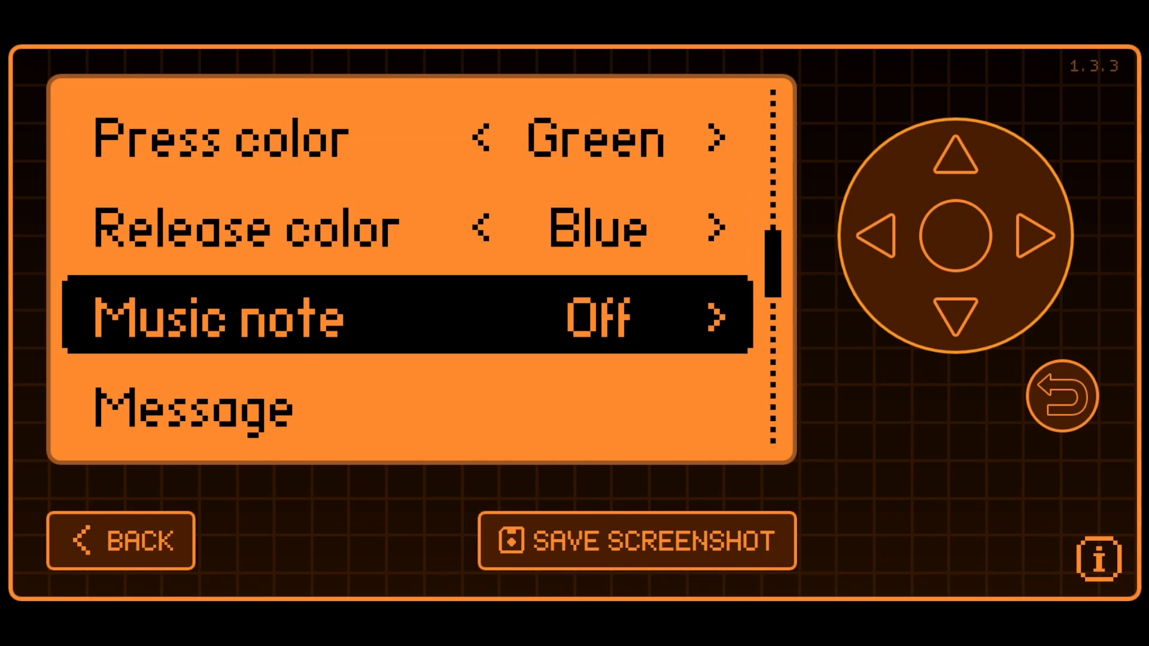
scroll(down, 3)
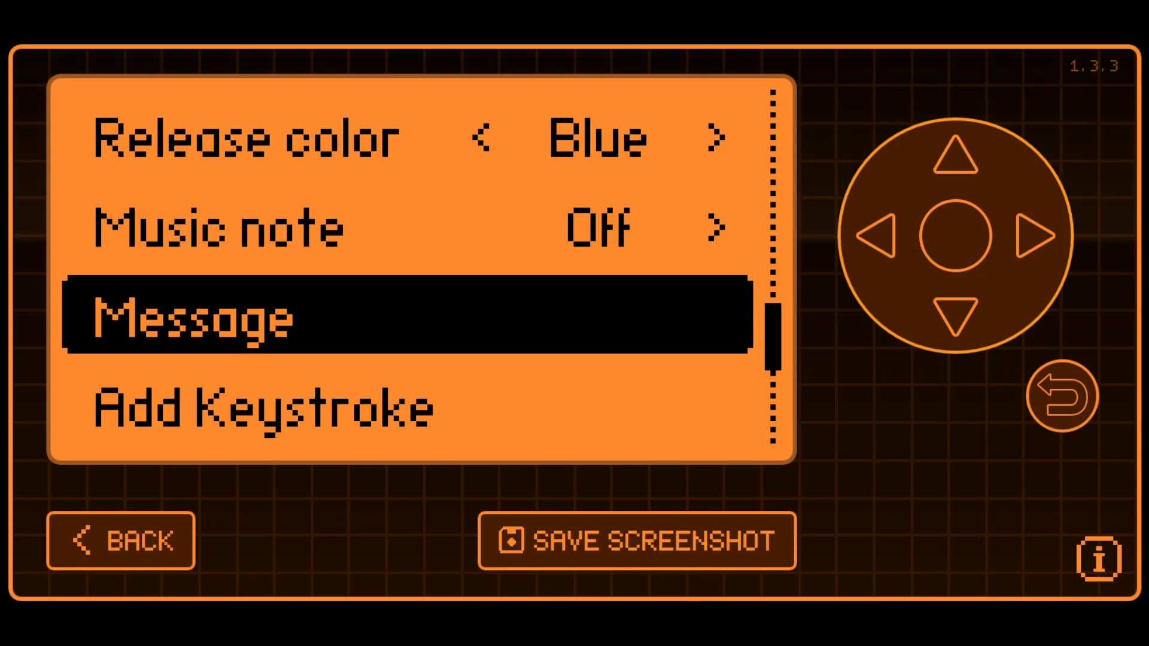
click(220, 317)
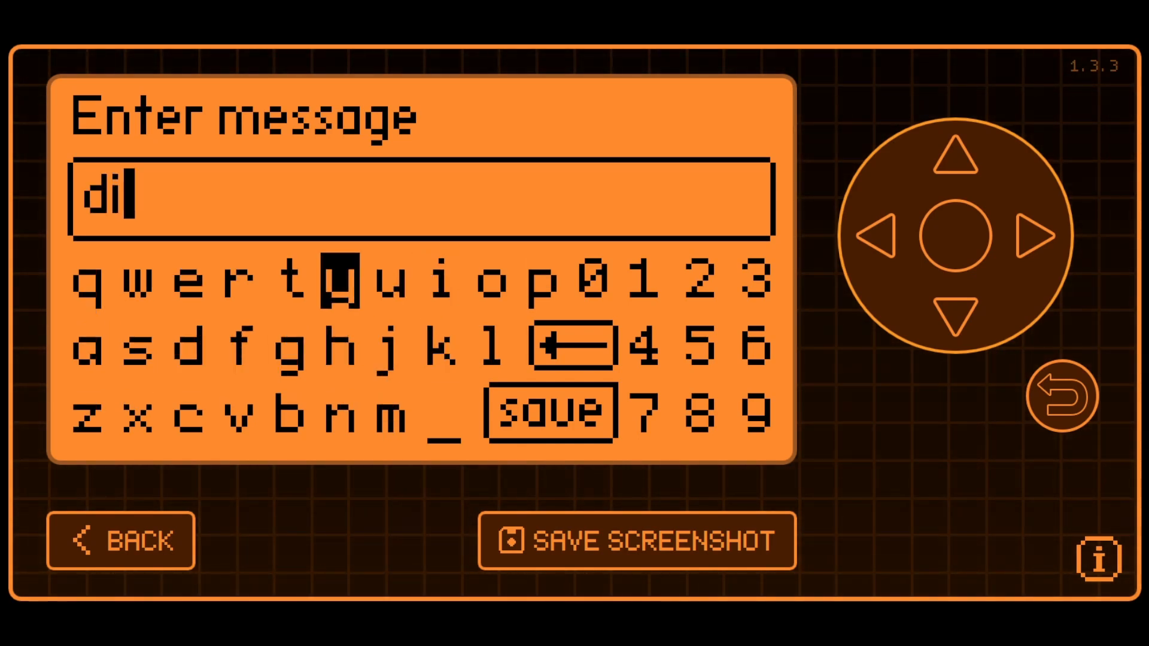
click(229, 414)
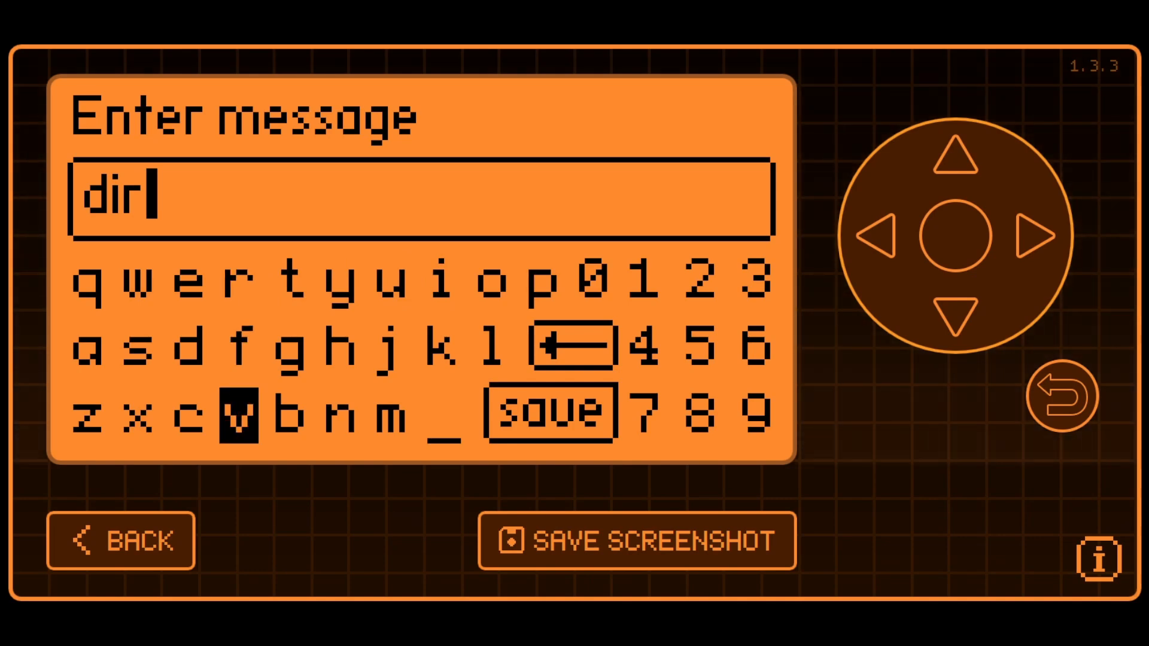
click(438, 412)
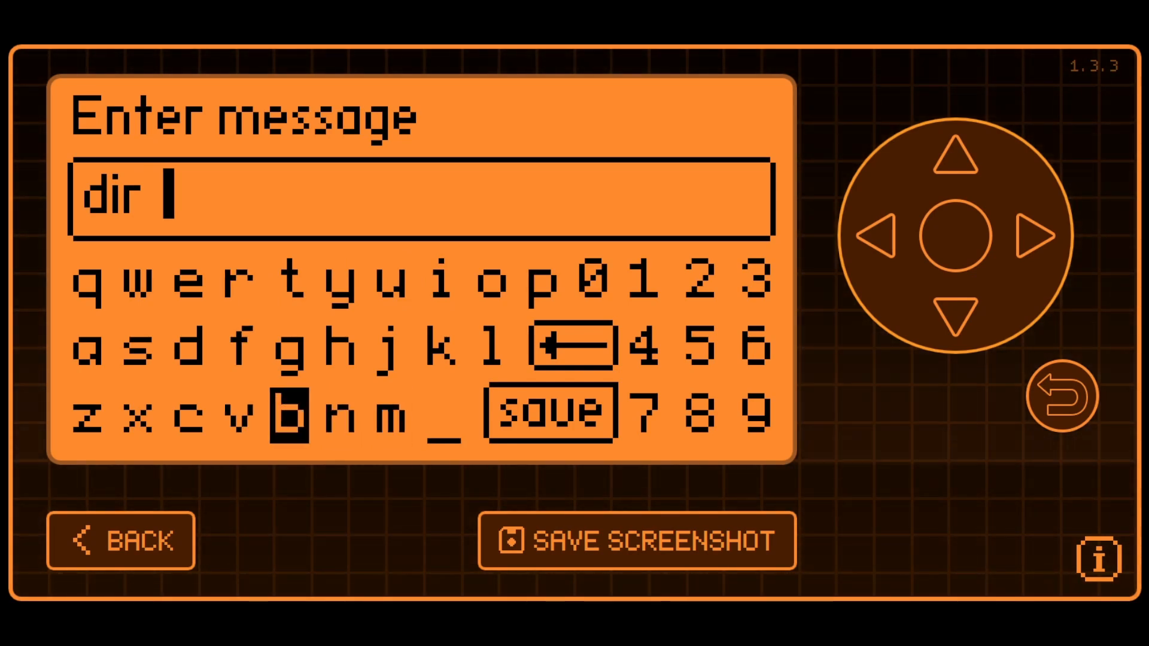
click(286, 348)
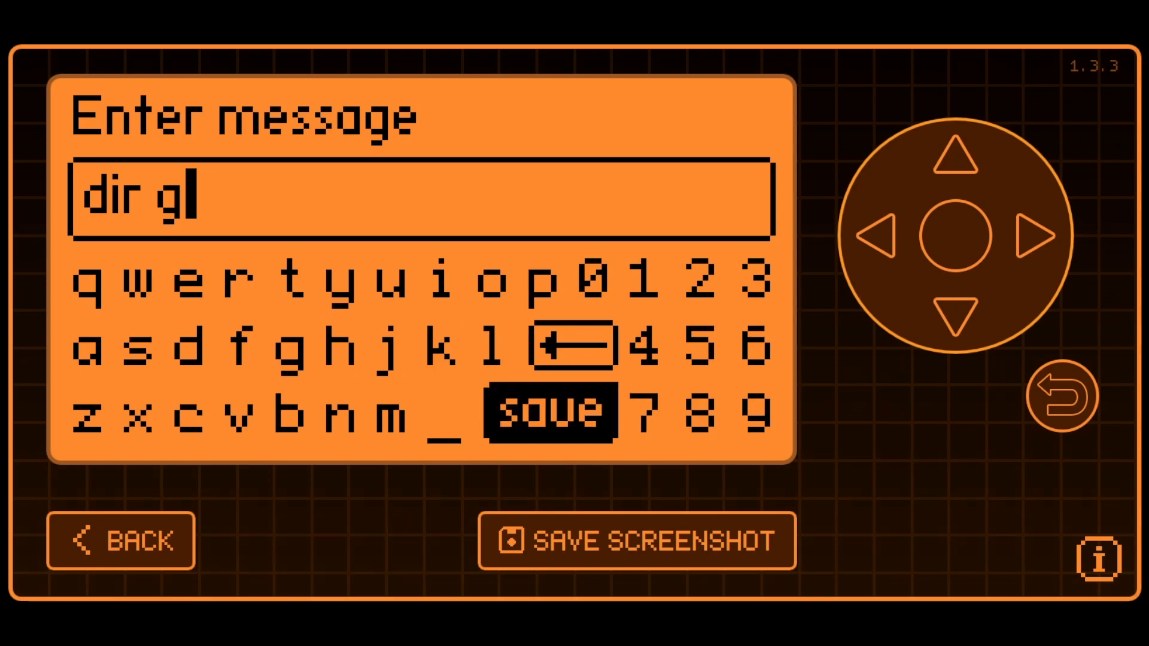
click(547, 409)
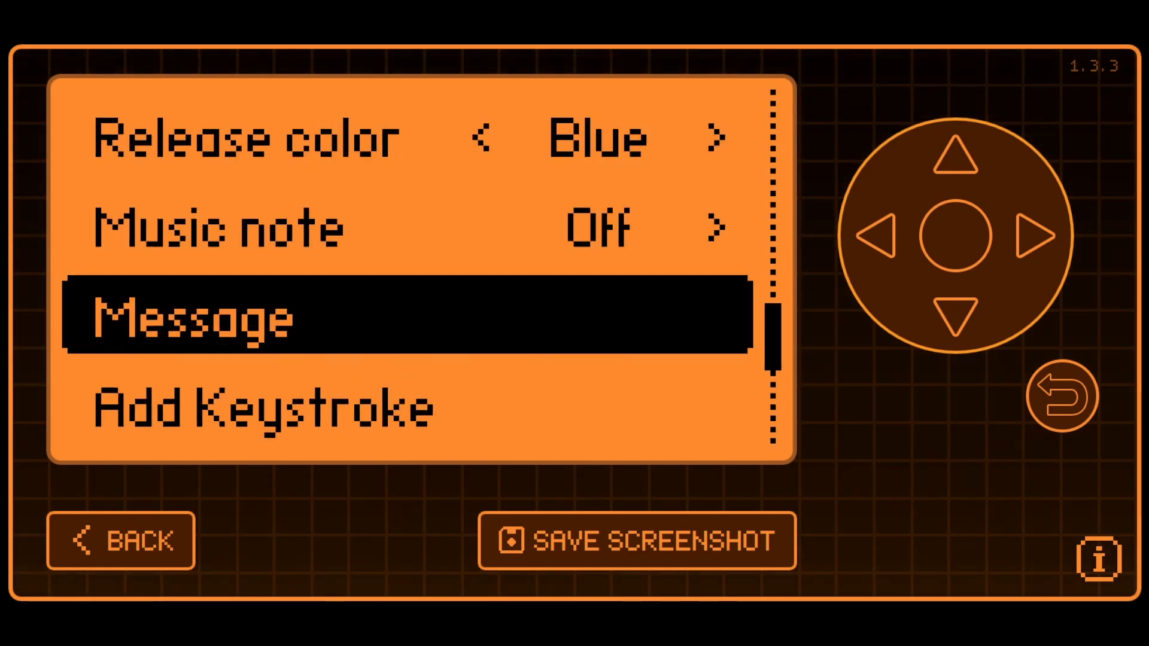
click(1062, 396)
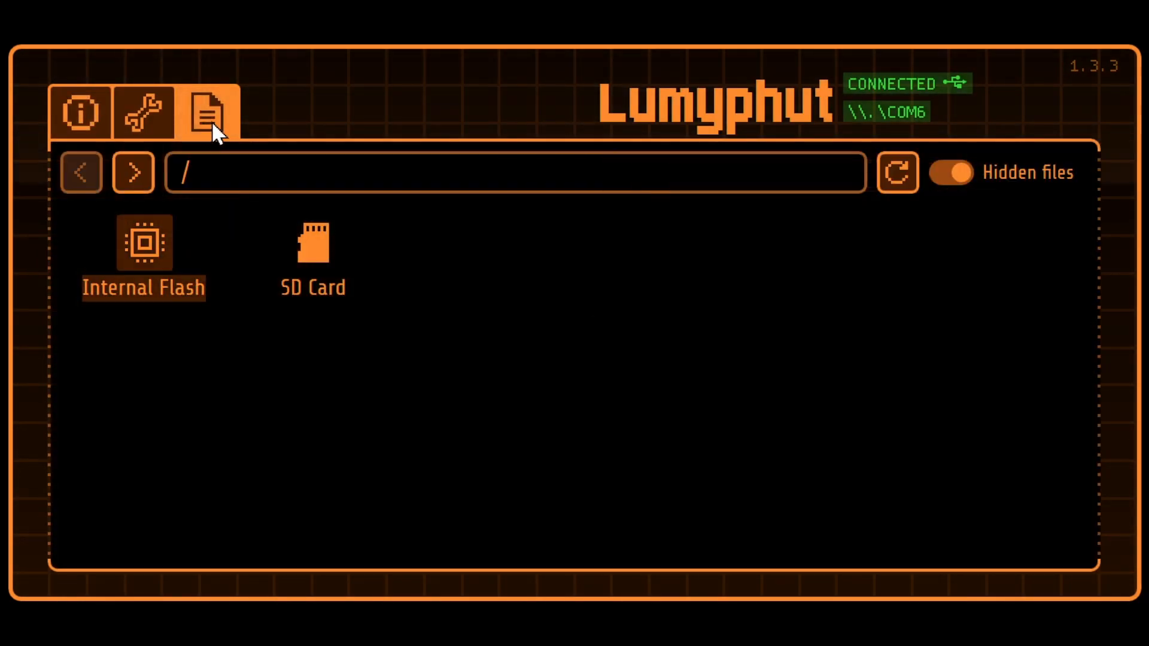
Browse SD Card > apps_data > flipboard and bring up keyboard.txt's file actions.
double_click(312, 258)
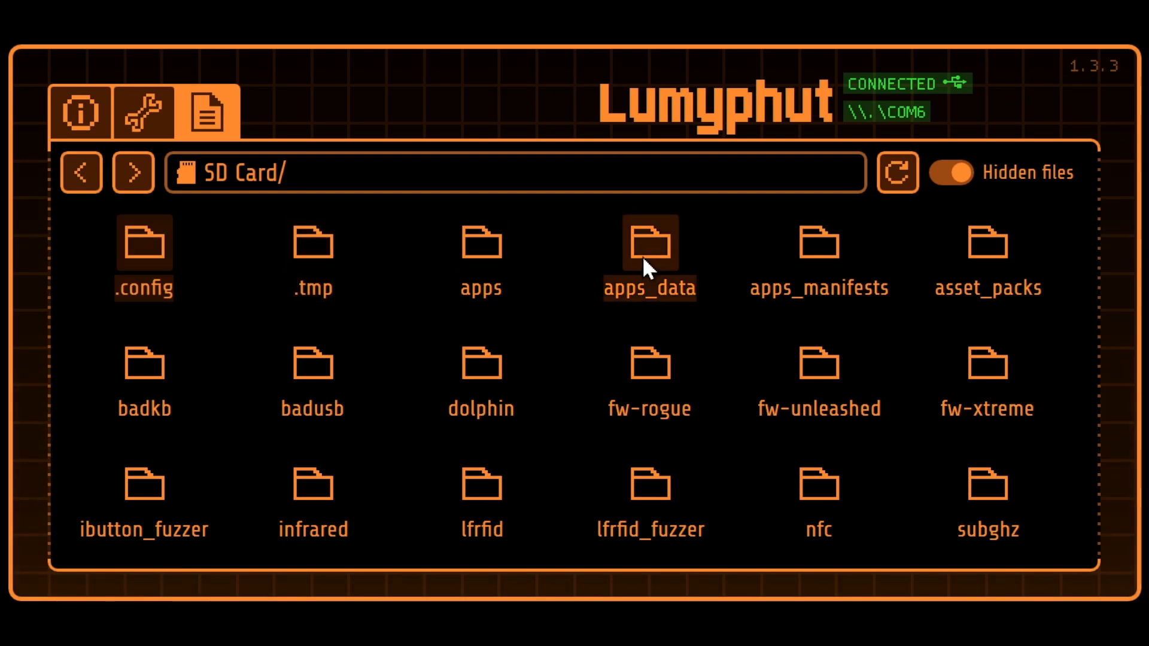
double_click(647, 242)
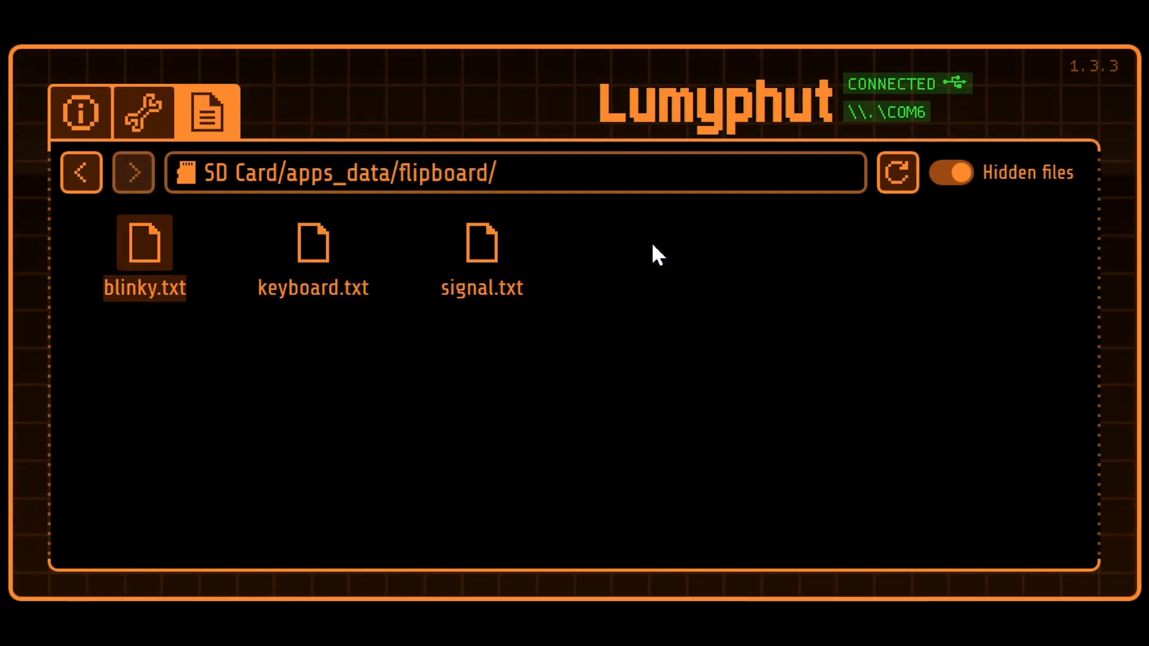
right_click(313, 241)
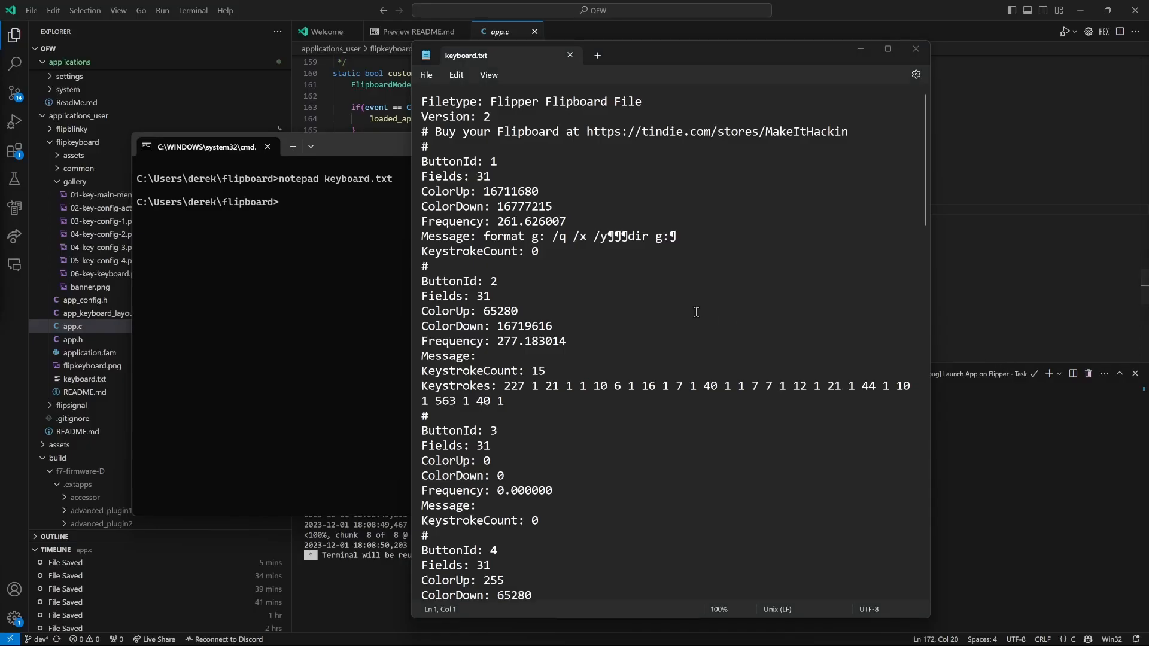
Scroll to ButtonId 4 and append ':' so its message reads 'dir g:'.
scroll(down, 3)
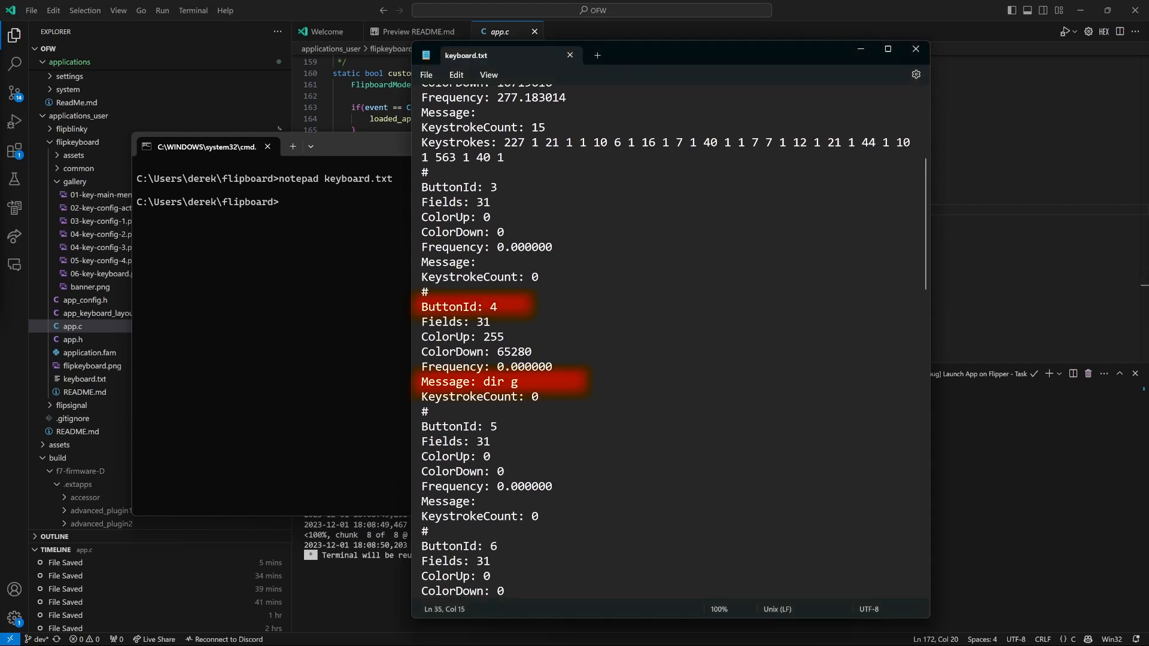
text(:)
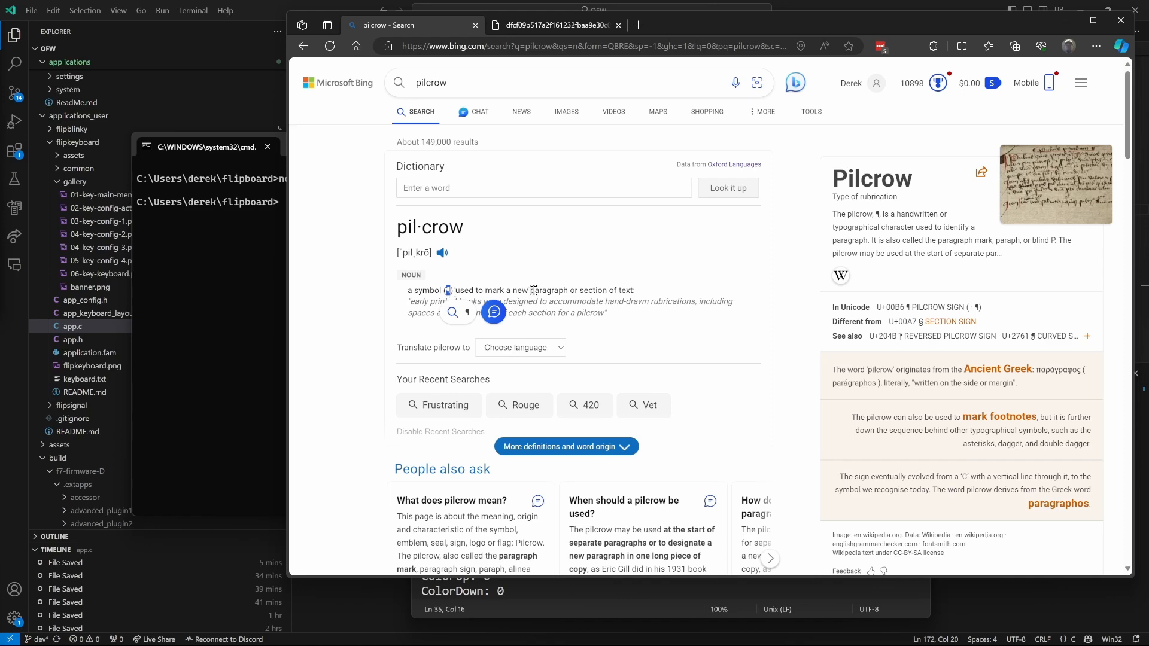
Switch to the Edge tab with the Alt code chart listing pilcrow as Alt 20.
click(553, 25)
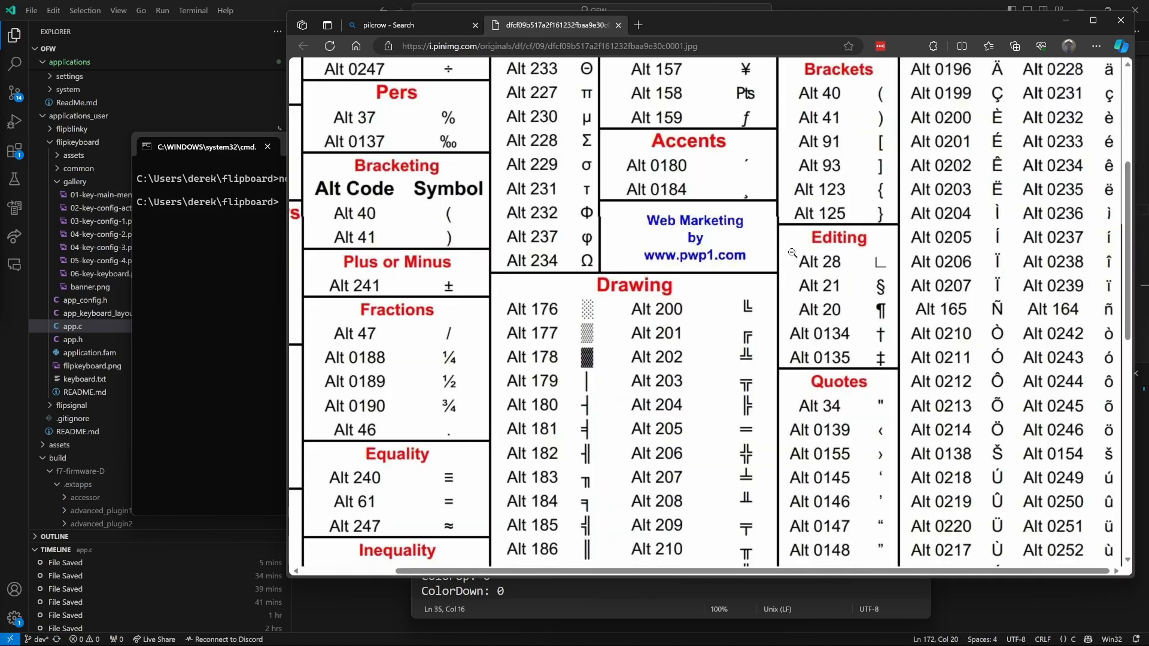
mouse_move(846, 315)
text(start)
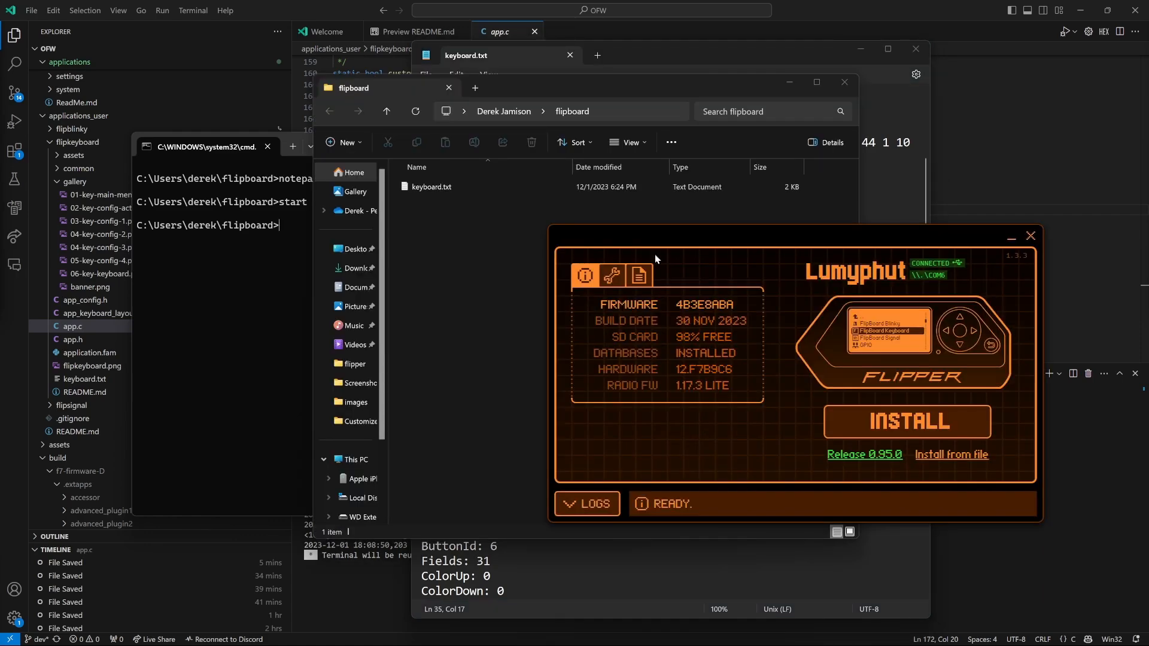
Navigate to SD Card > apps_data > flipboard, select the edited keyboard.txt, and type 'dir g:'.
click(639, 276)
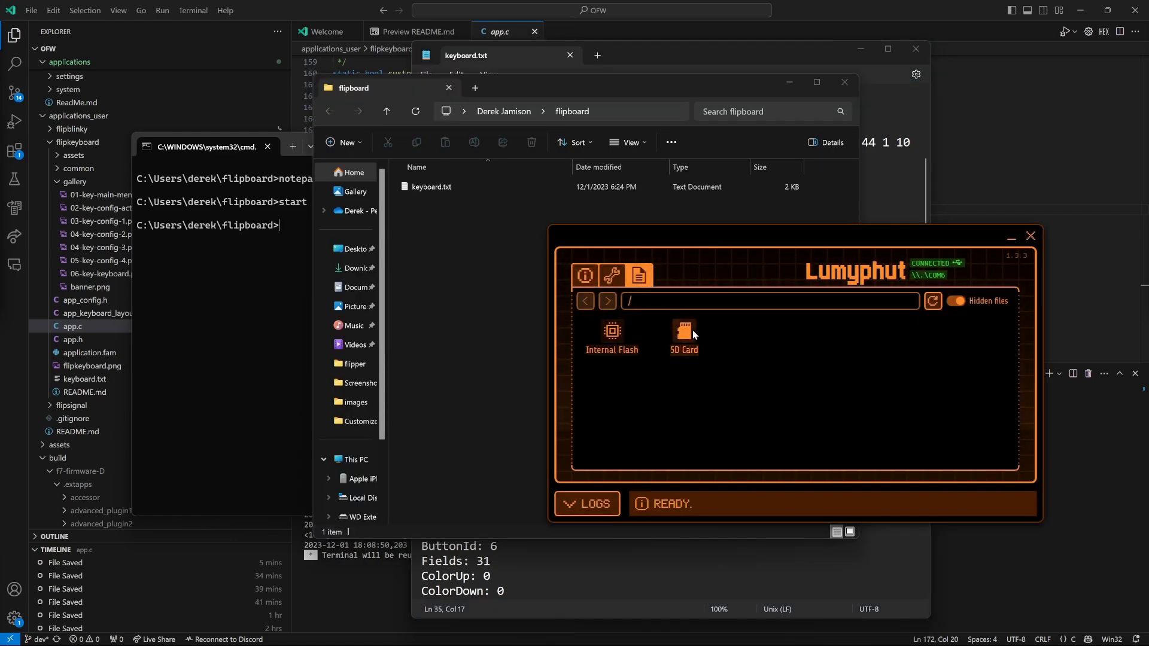
double_click(682, 331)
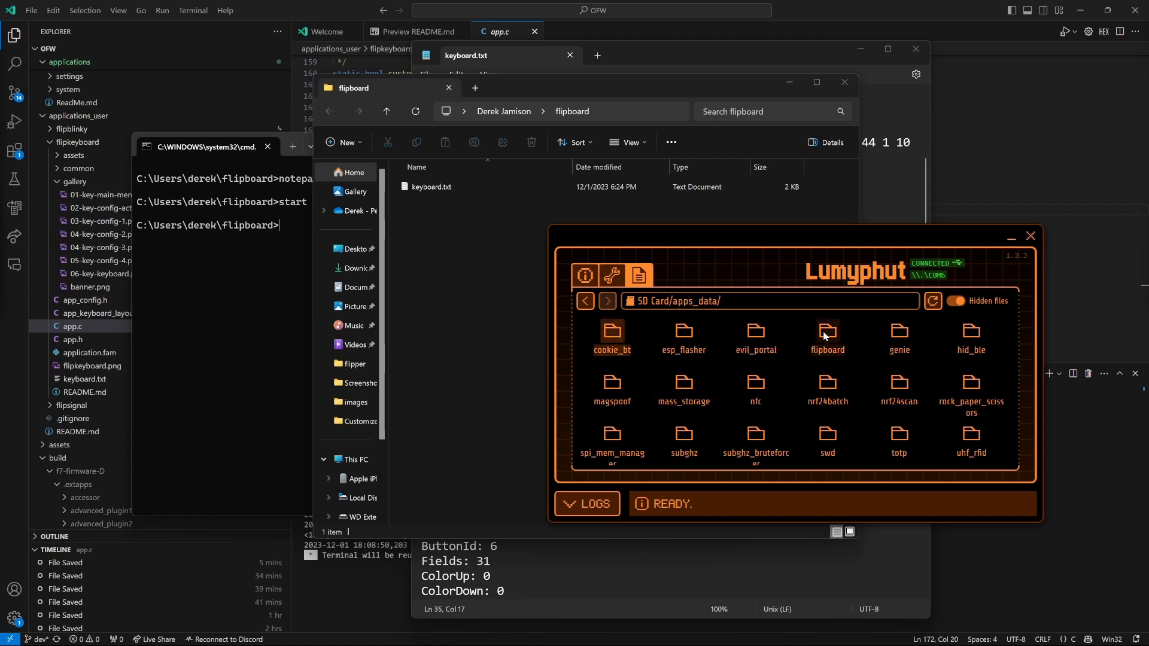
double_click(826, 331)
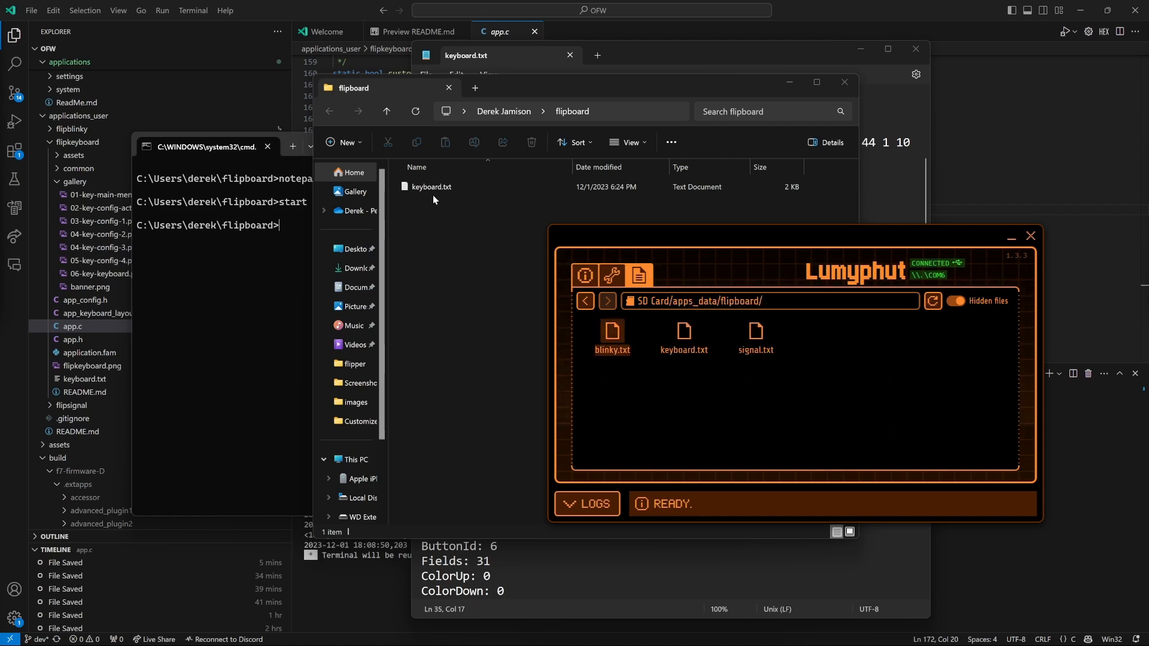
click(430, 187)
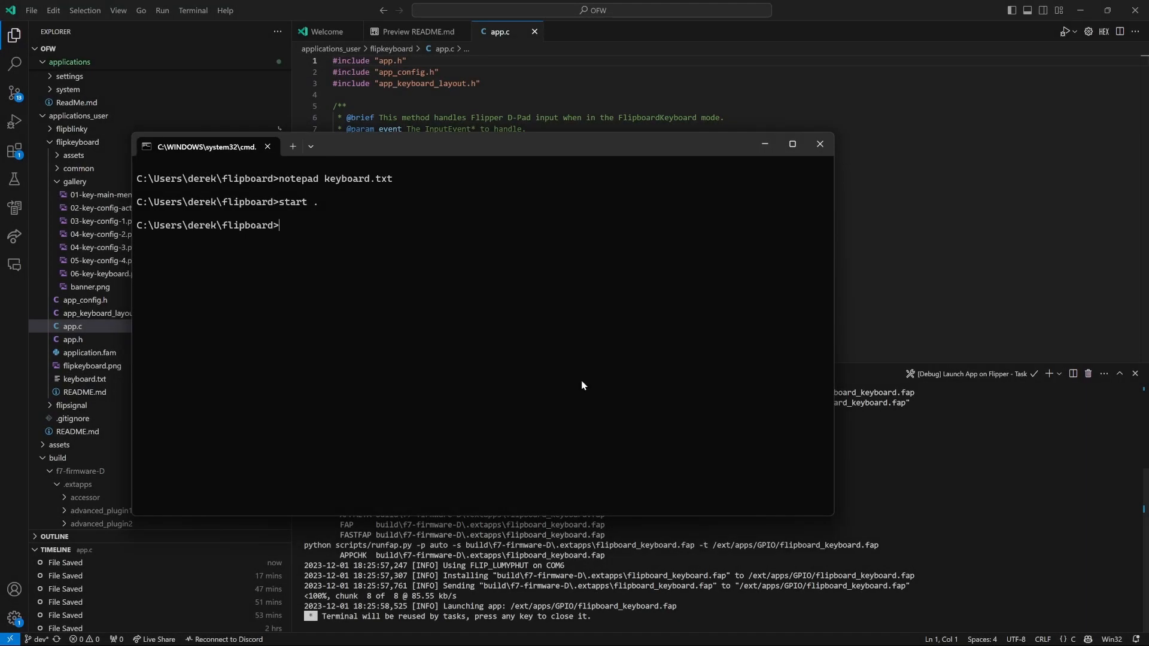
text(dir g:)
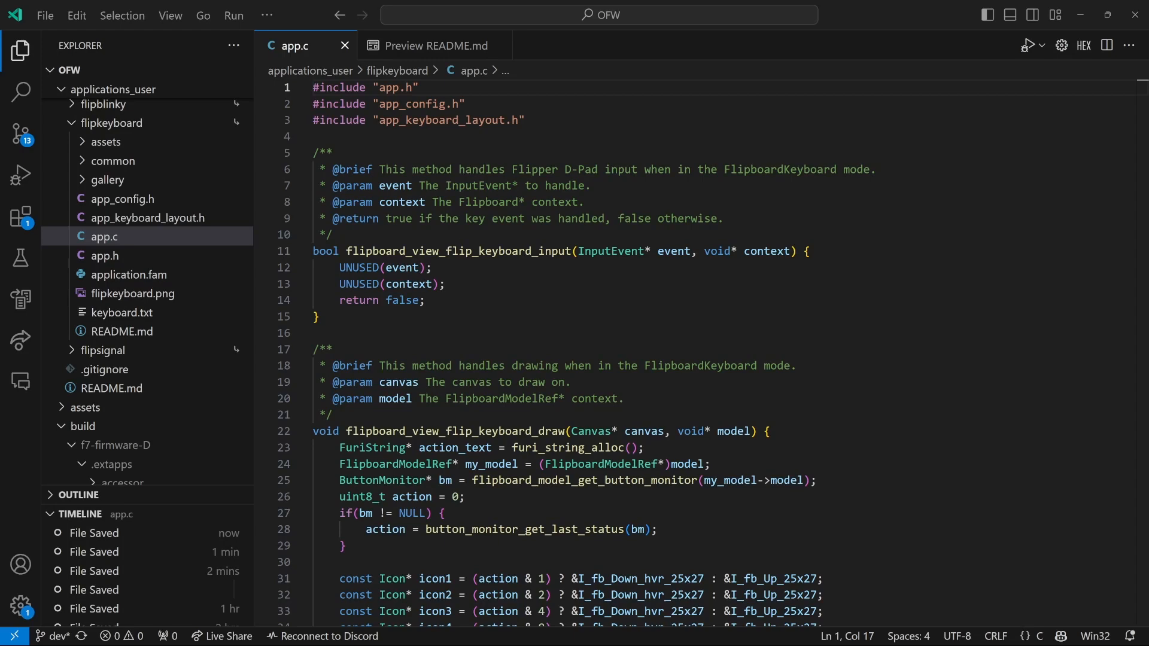
Scroll app.c down to the flipboard_debounced_switch handler and enter callback.
scroll(down, 3)
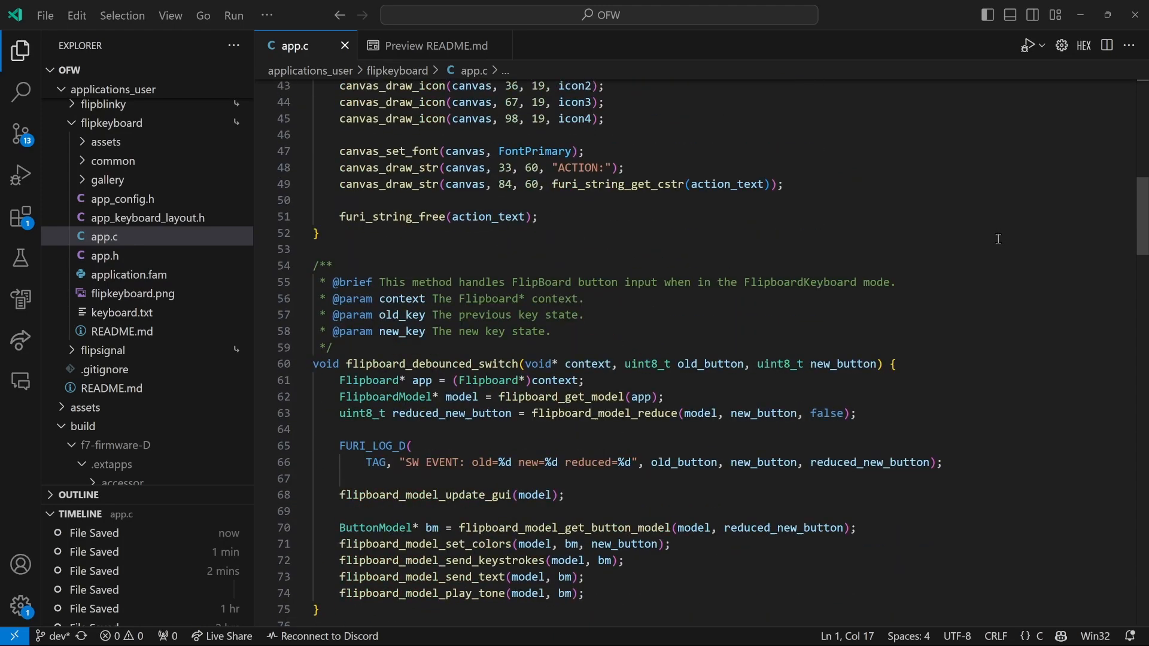
scroll(down, 3)
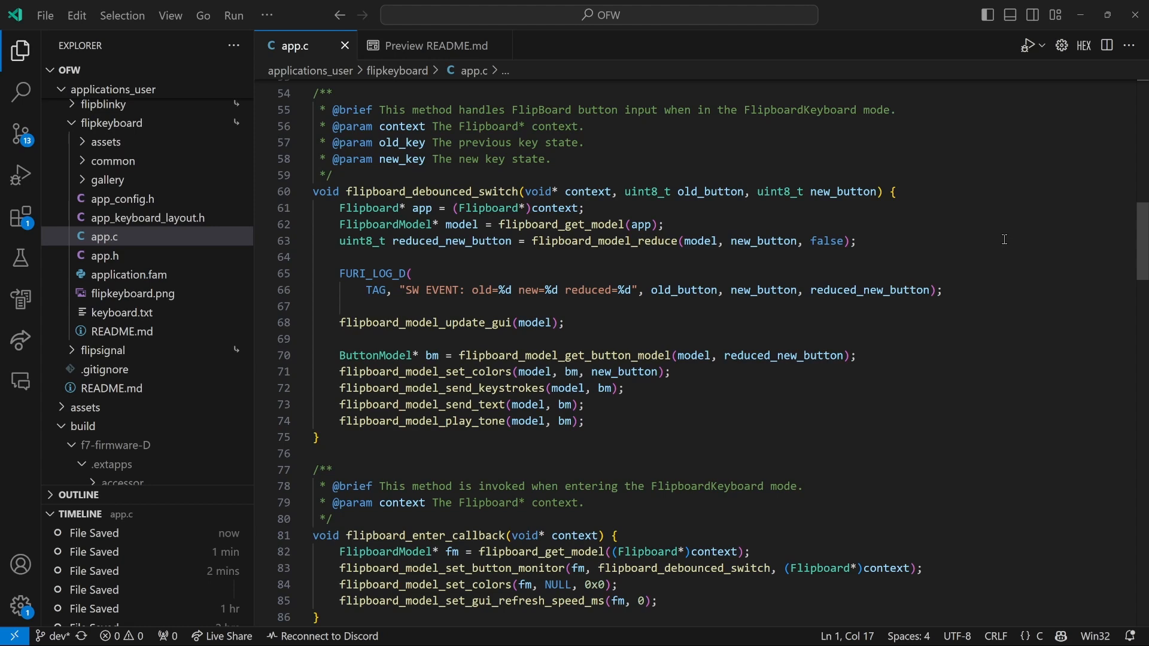
mouse_move(915, 327)
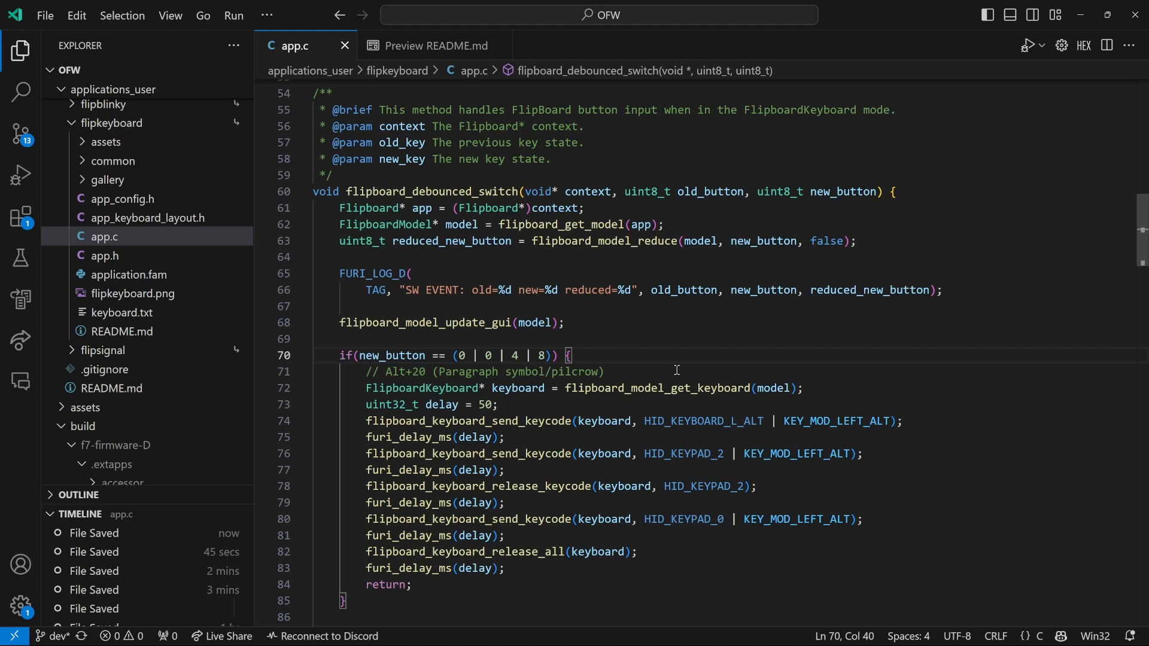
scroll(down, 3)
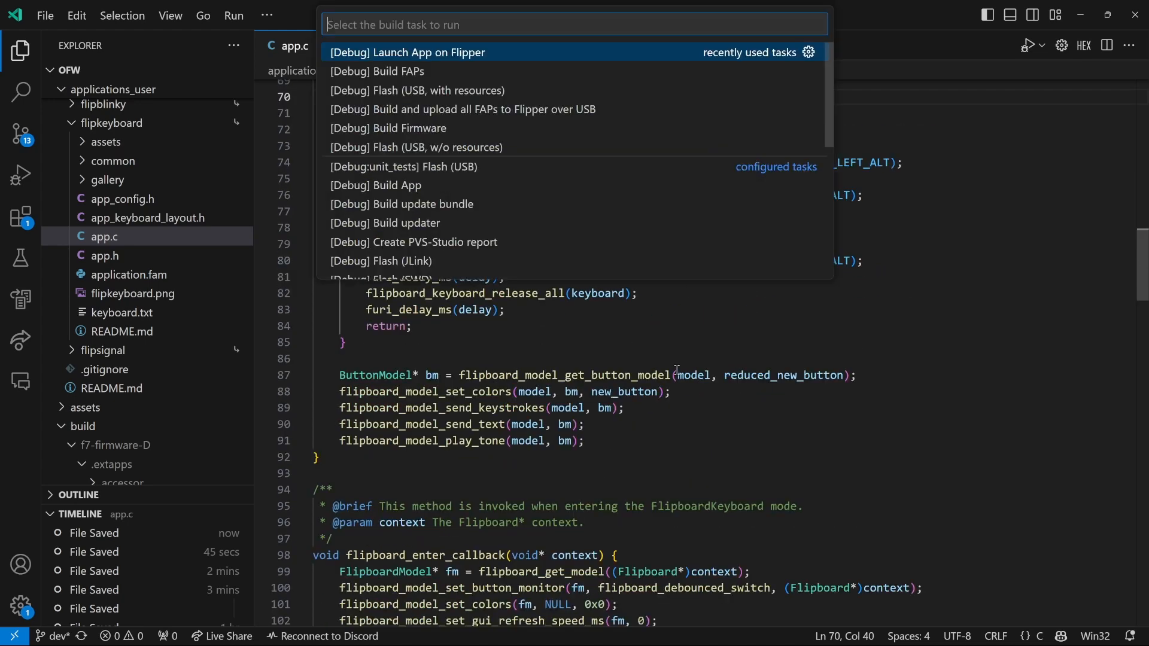
mouse_move(584, 53)
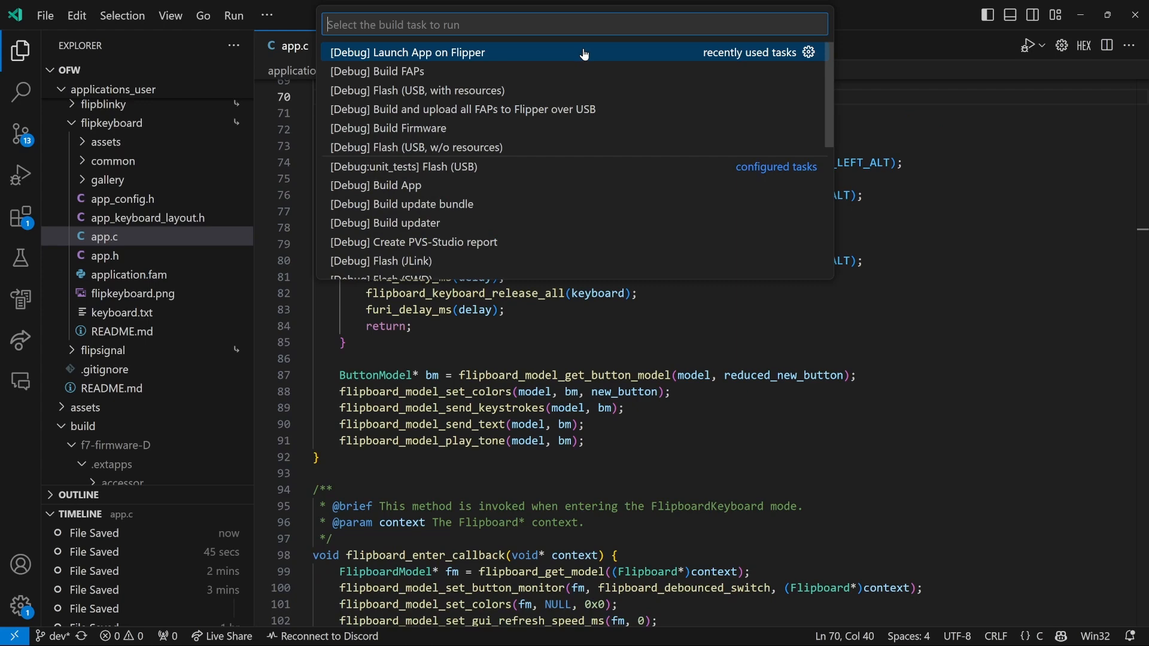
Run the '[Debug] Launch App on Flipper' build task.
click(406, 52)
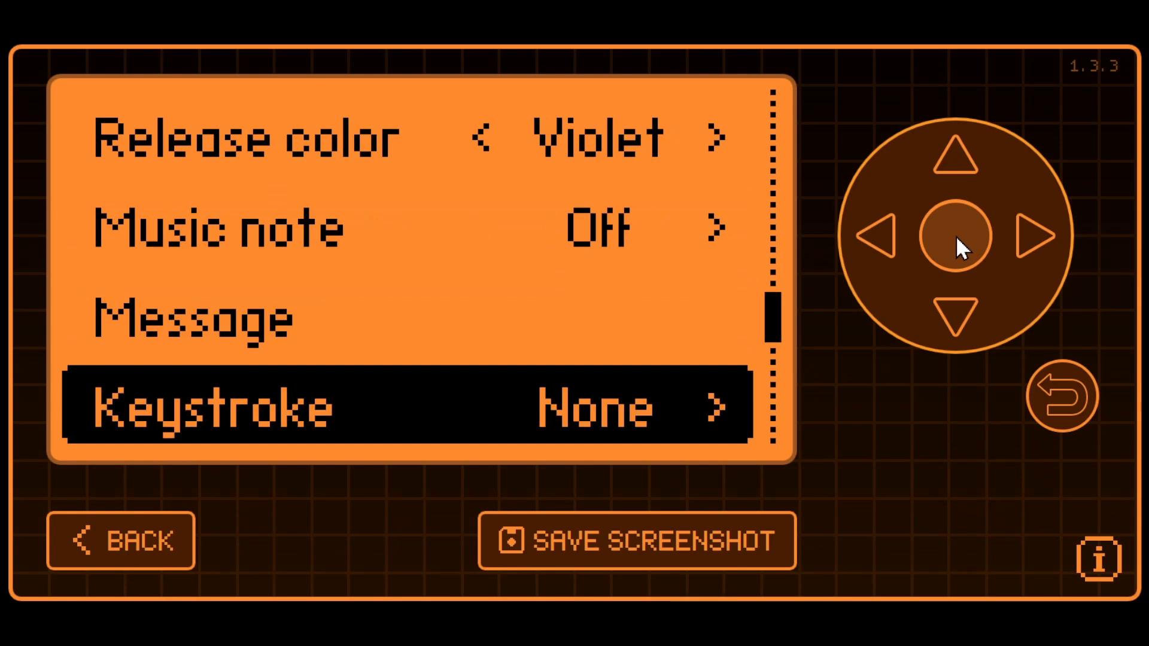
Set the first keystroke to L-ALT, add an F4 keystroke, and select F4 to change it.
click(408, 408)
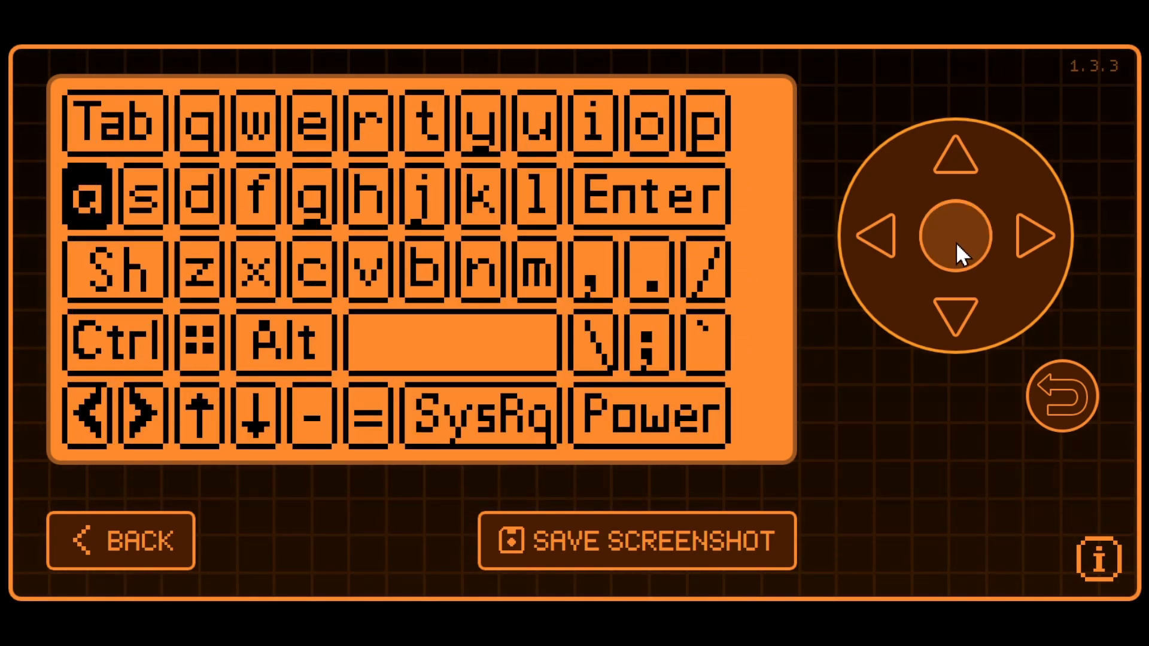
mouse_move(1033, 253)
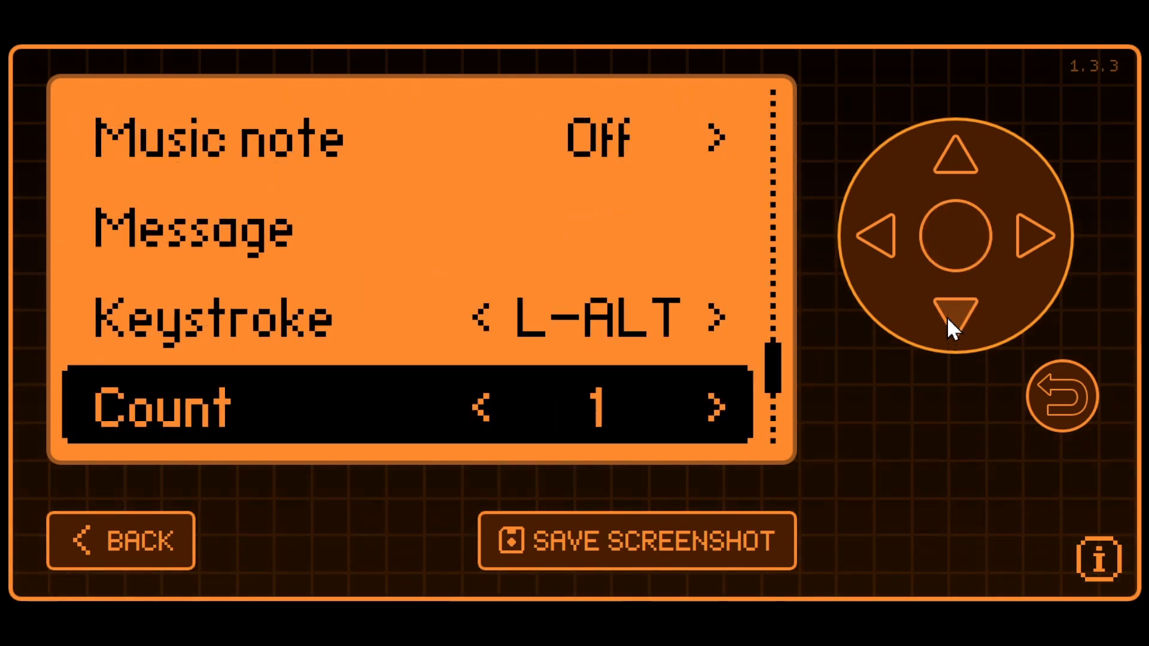
click(954, 236)
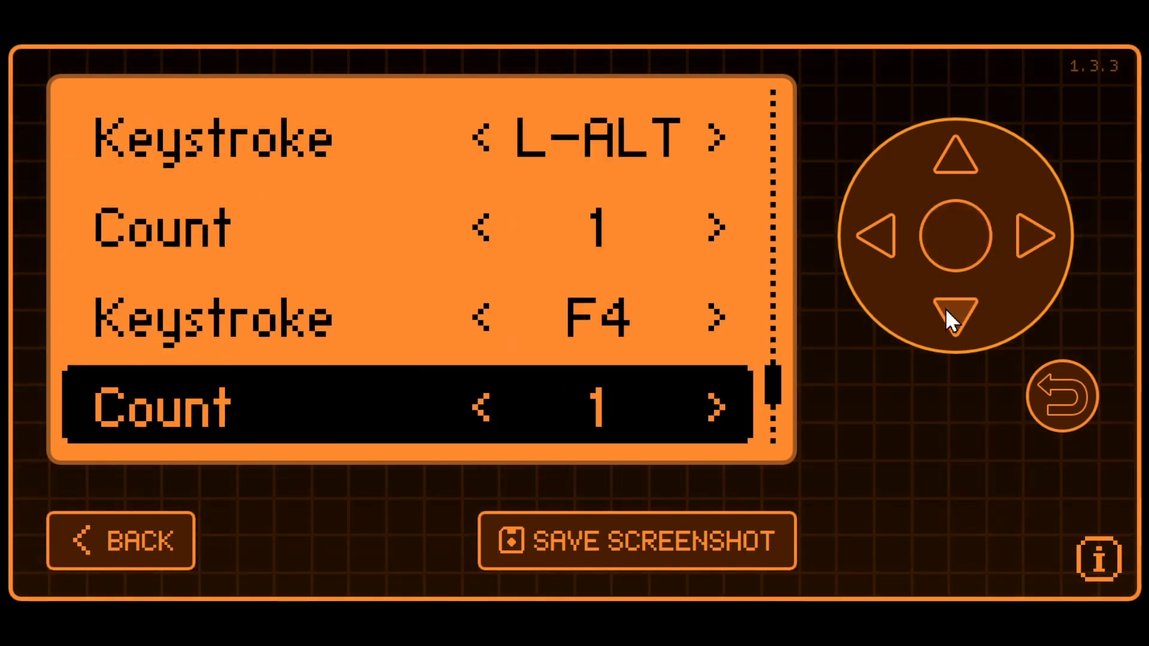
click(950, 310)
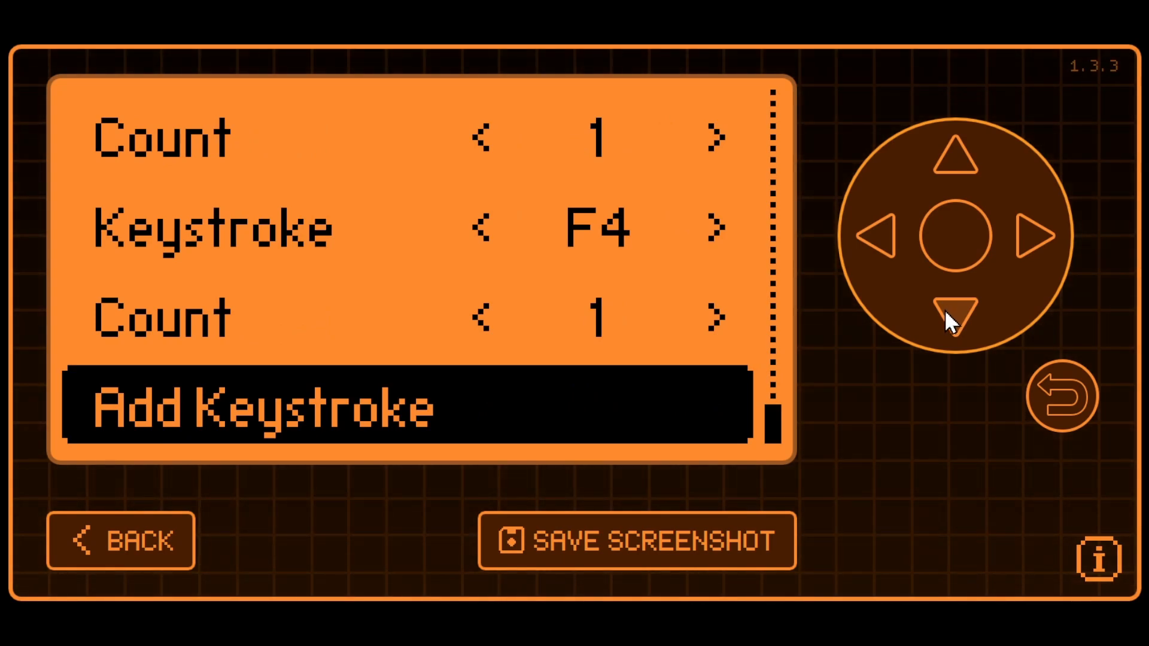
mouse_move(953, 158)
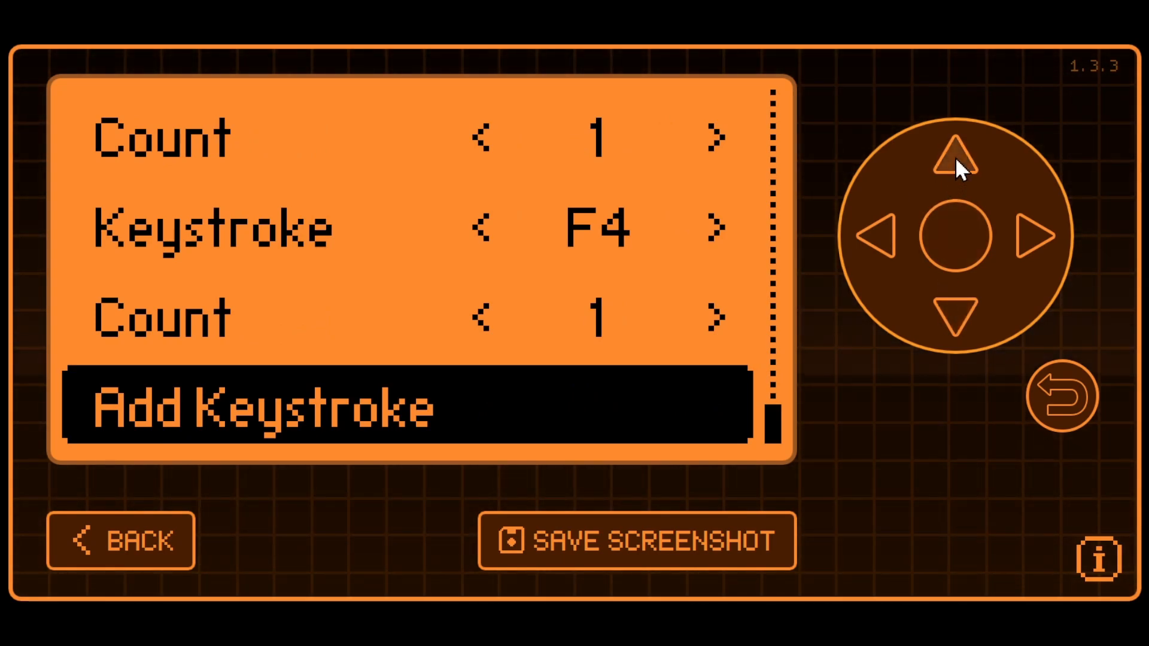
click(954, 154)
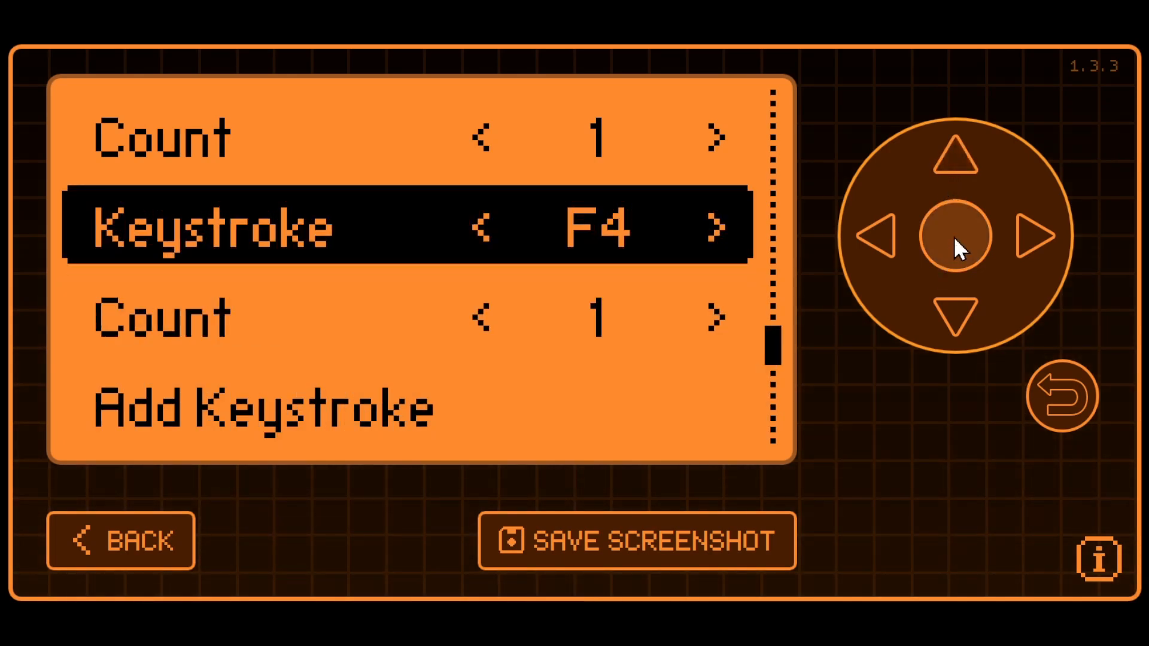
click(599, 225)
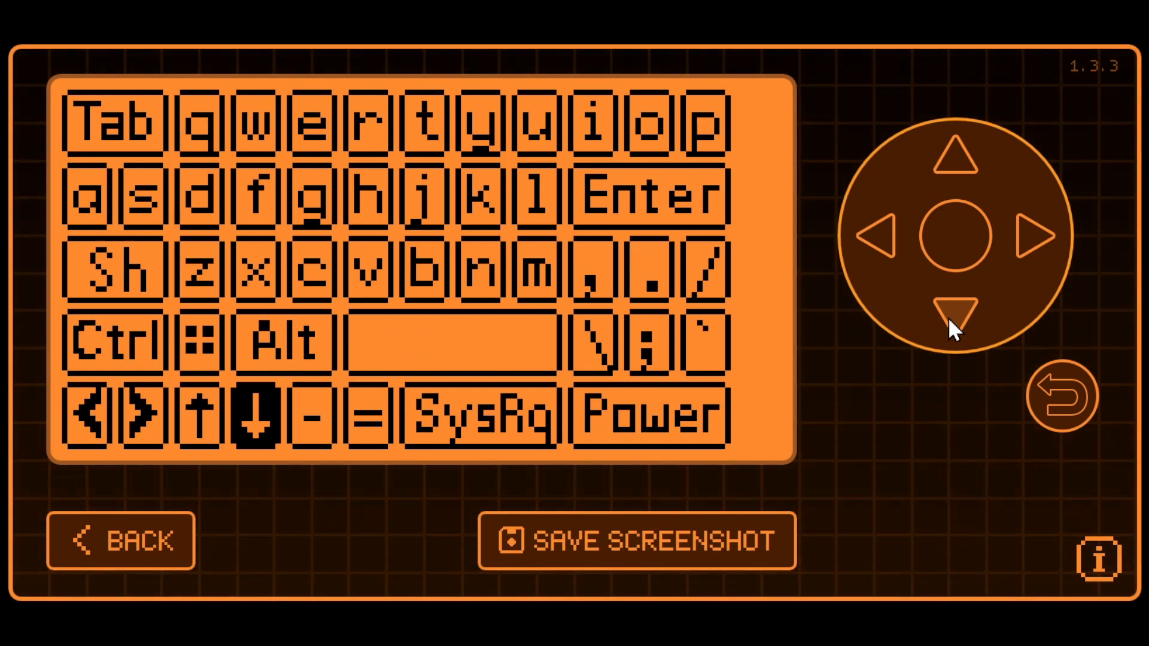
mouse_move(957, 326)
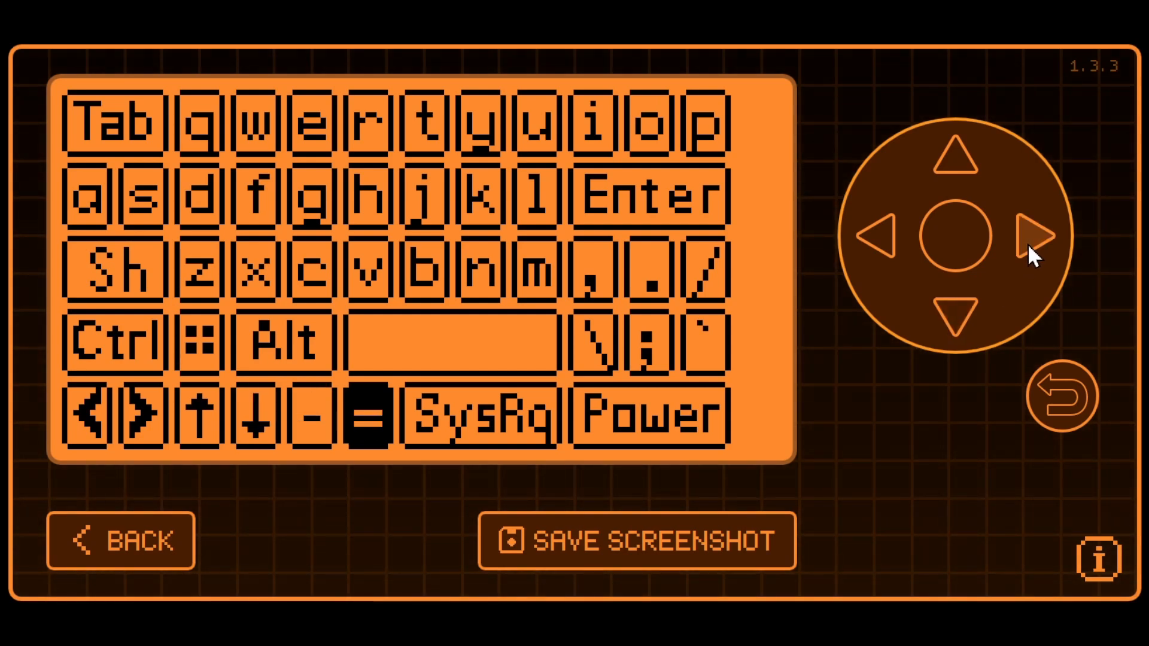
Cycle the second keystroke from = past MUTE, STOP and POWER, then open the key picker.
click(370, 415)
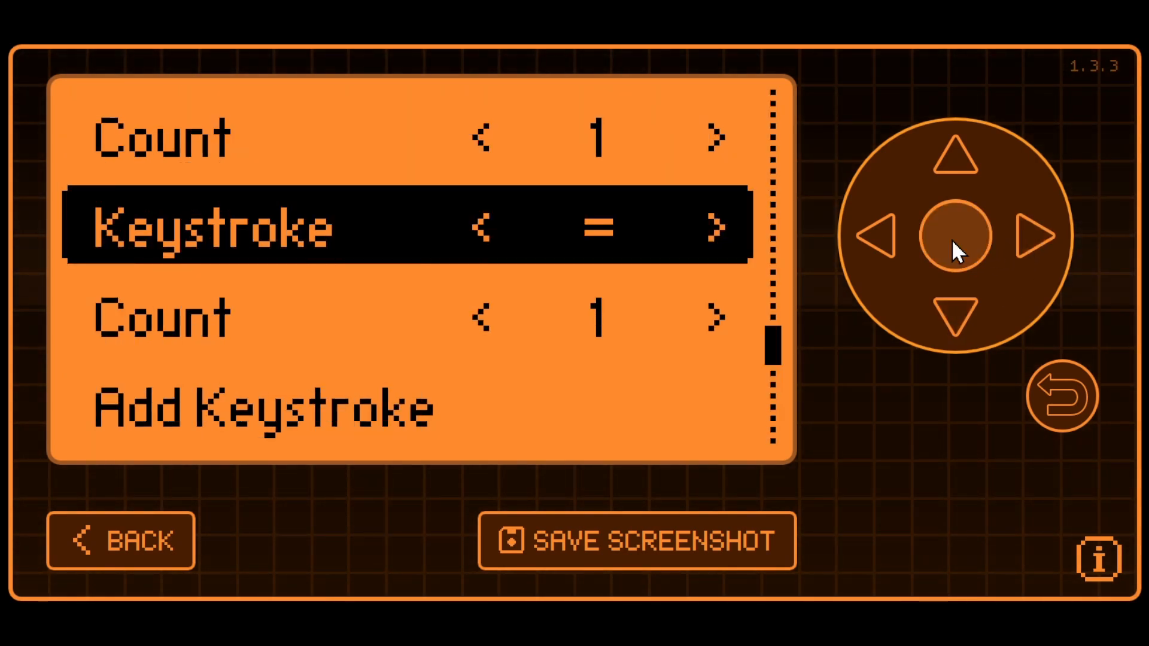
click(1040, 235)
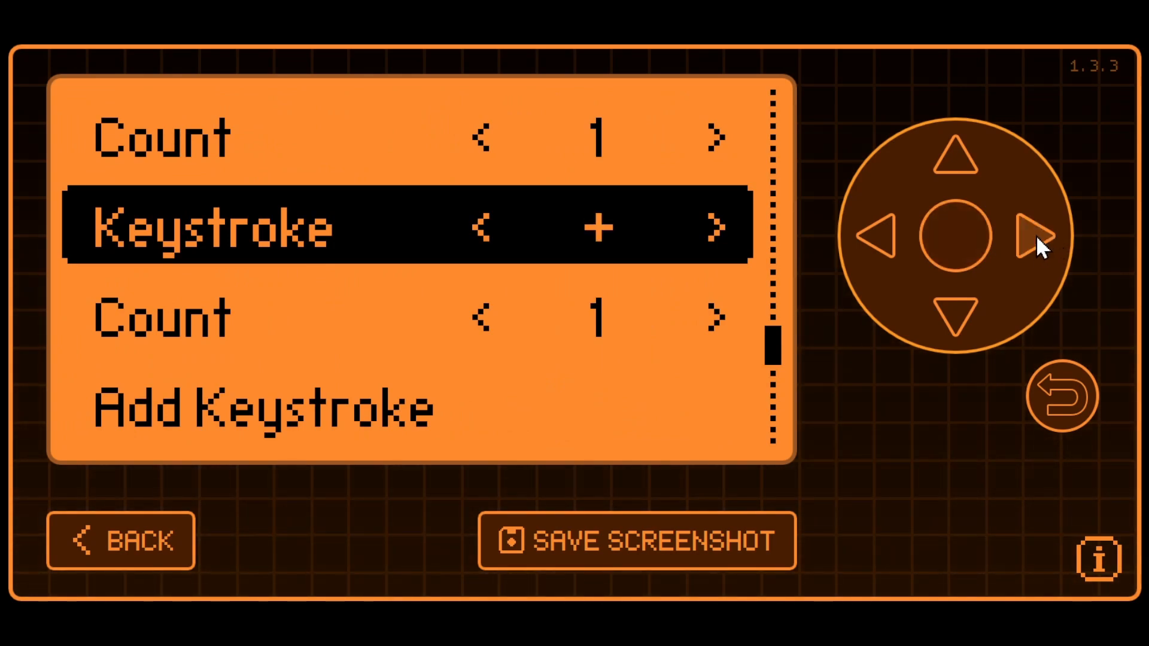
click(714, 225)
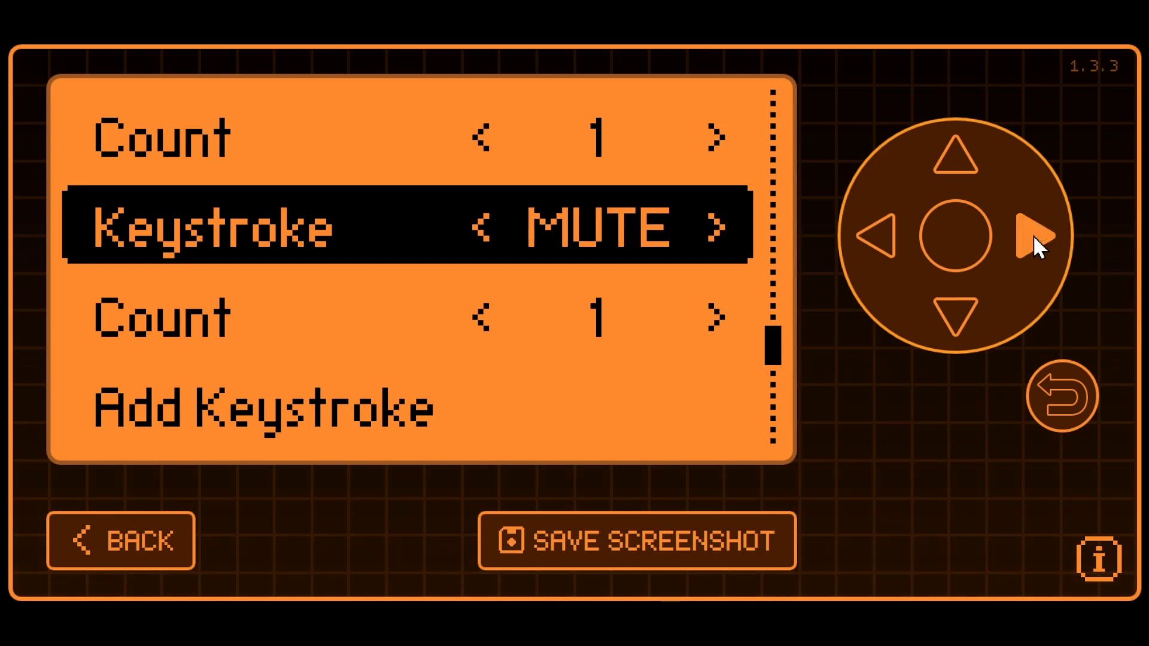
click(721, 228)
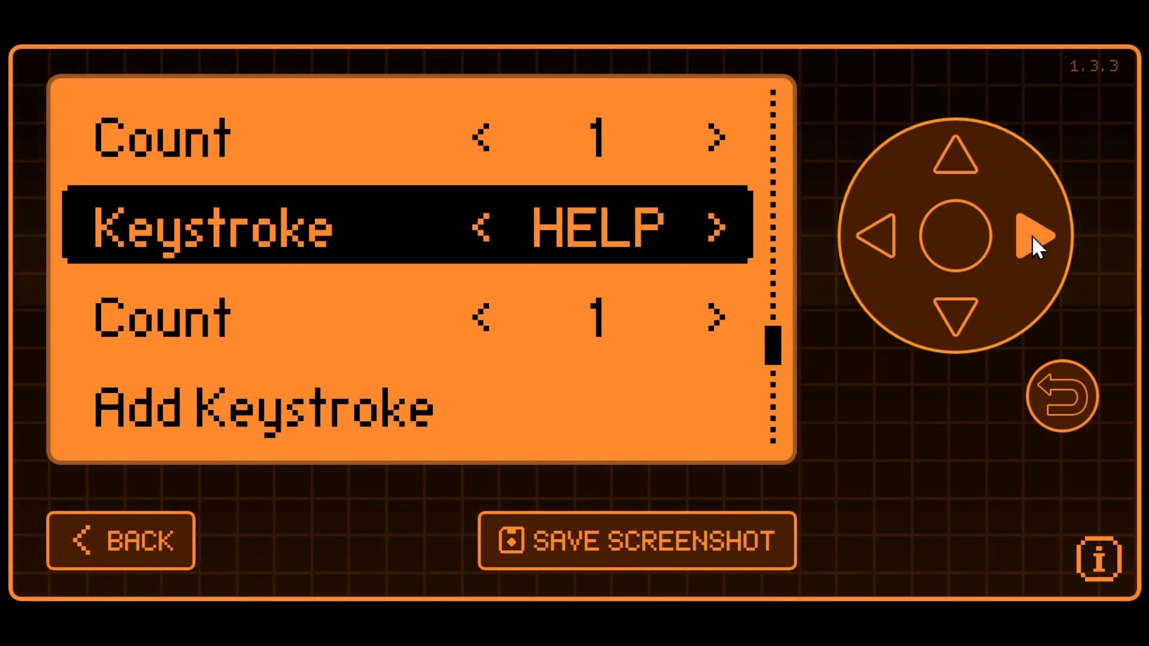
click(718, 228)
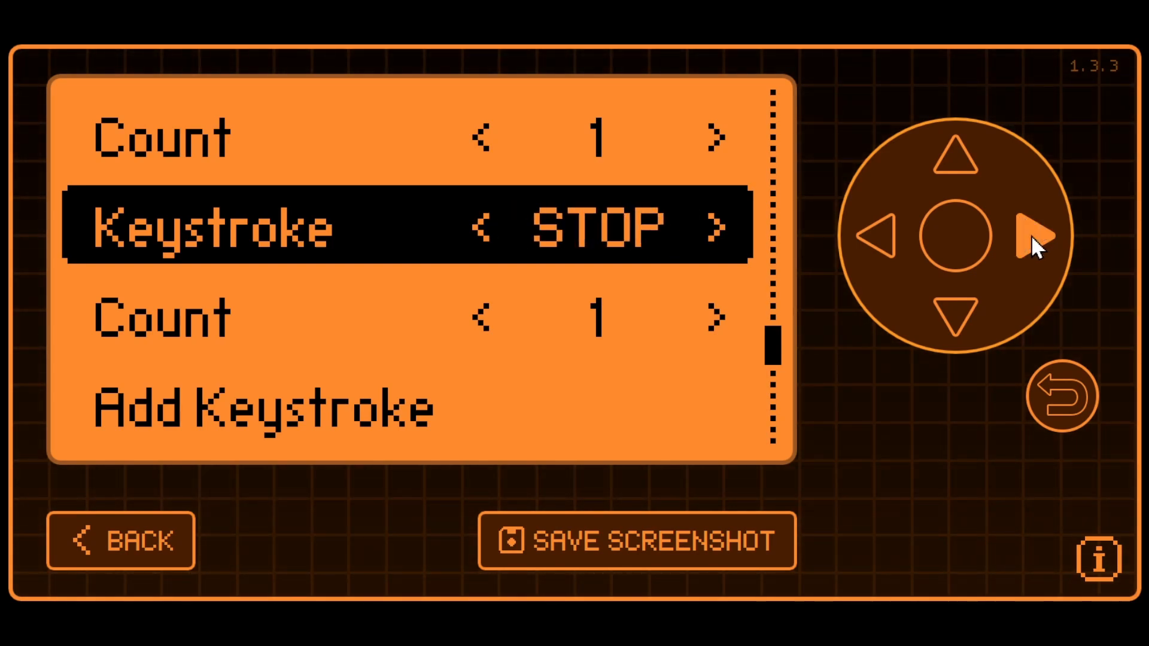
click(720, 226)
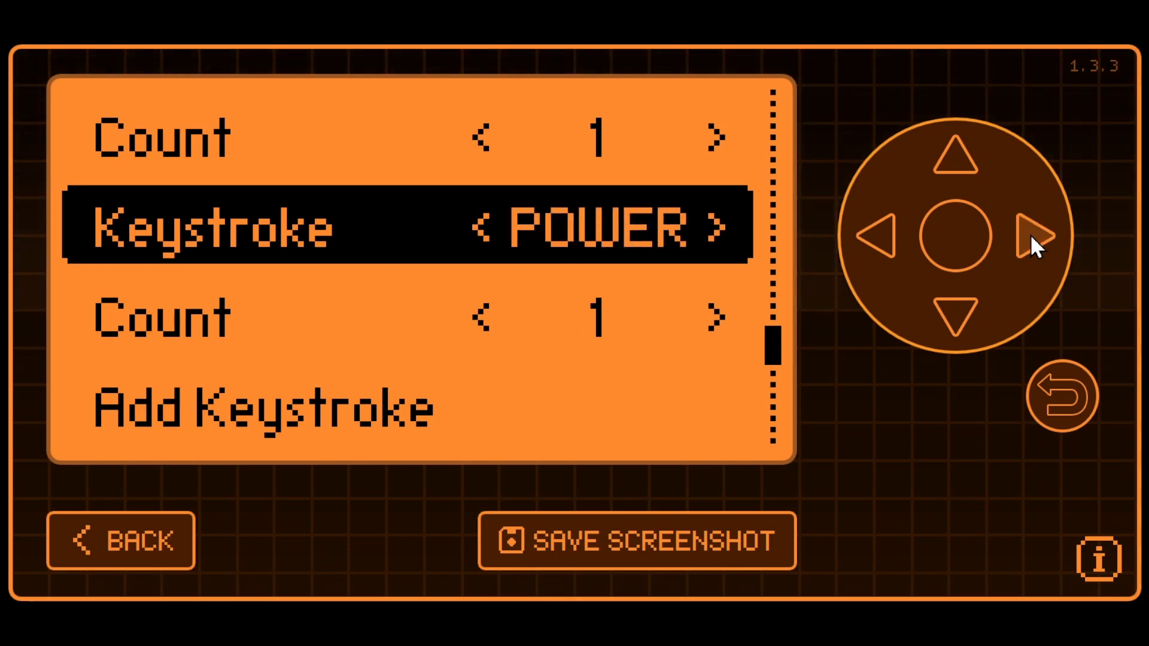
click(718, 225)
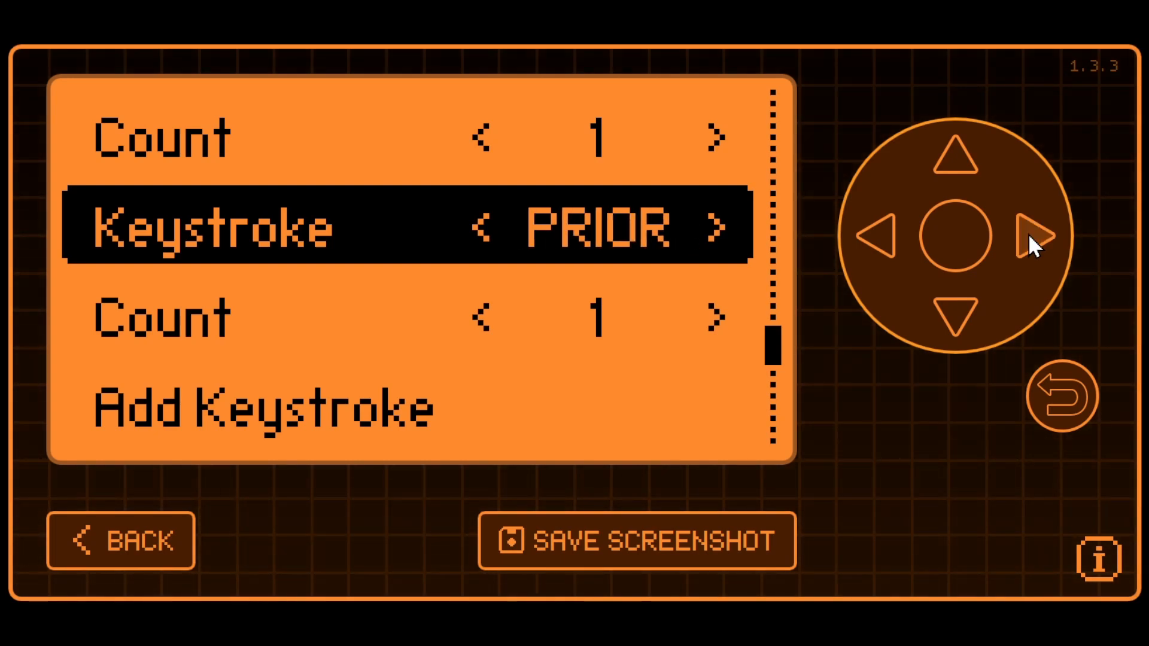
click(718, 225)
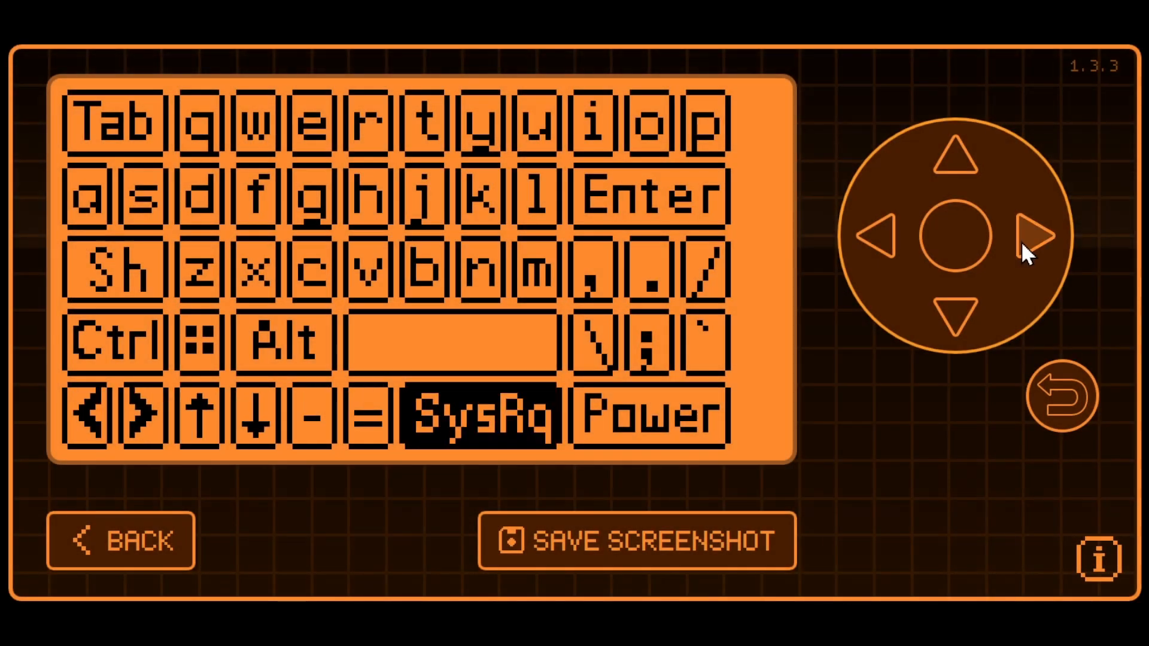
Pick SysRq as the second keystroke, then copy power_25x10.png and rename it prtsc_25x10.png.
click(647, 412)
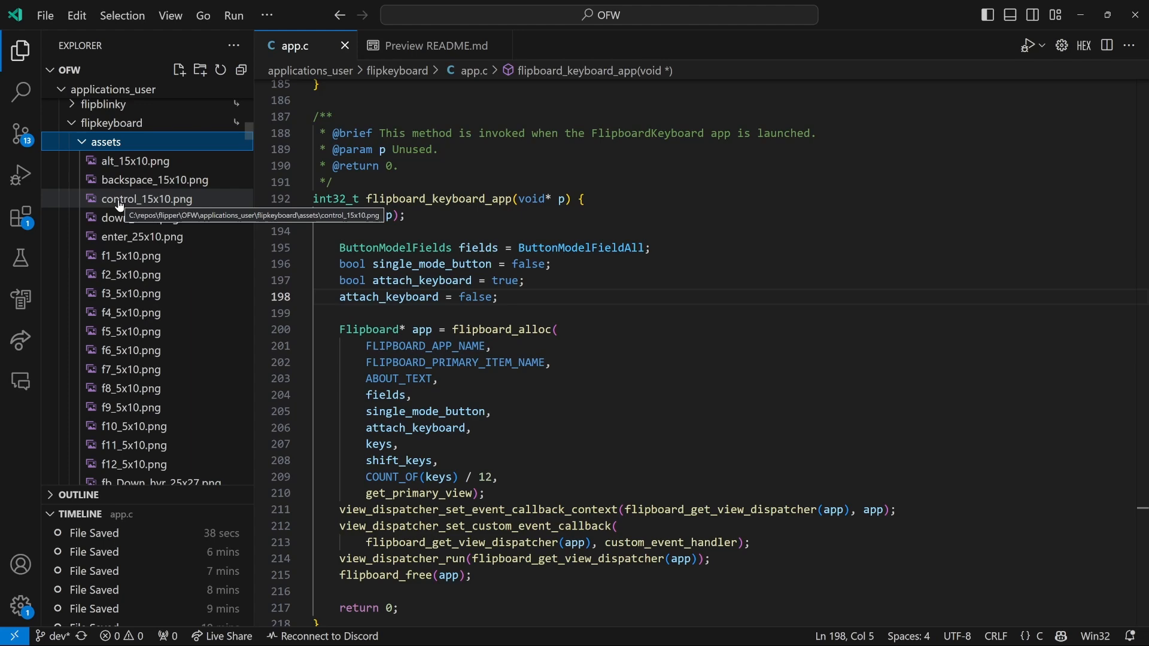
scroll(down, 3)
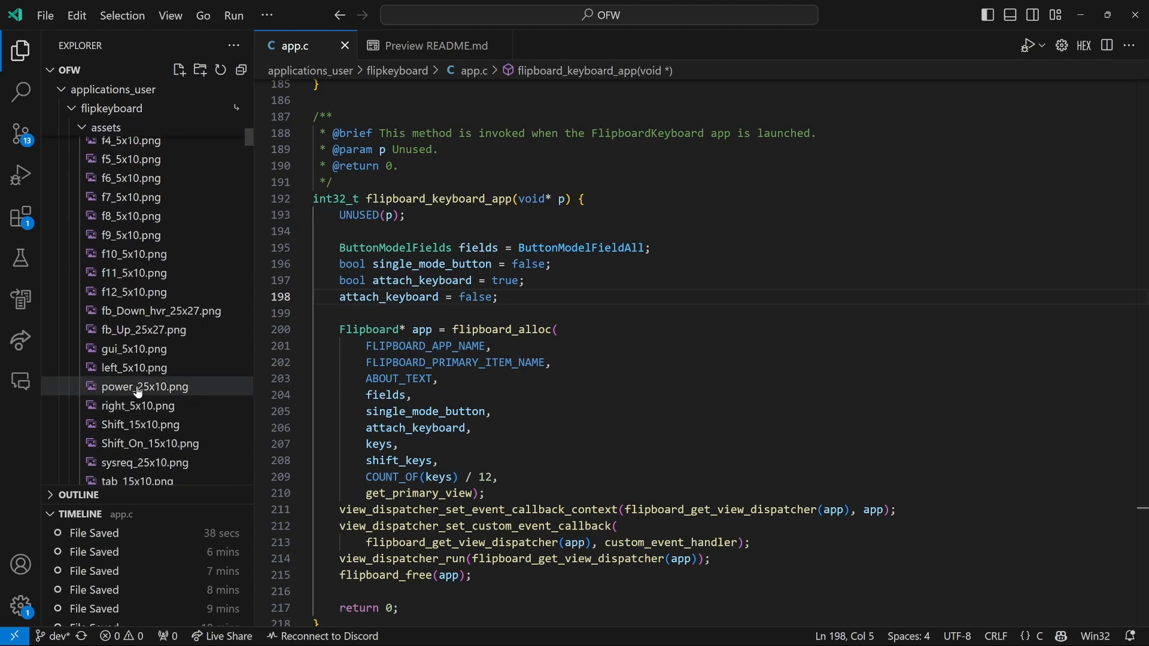
right_click(136, 386)
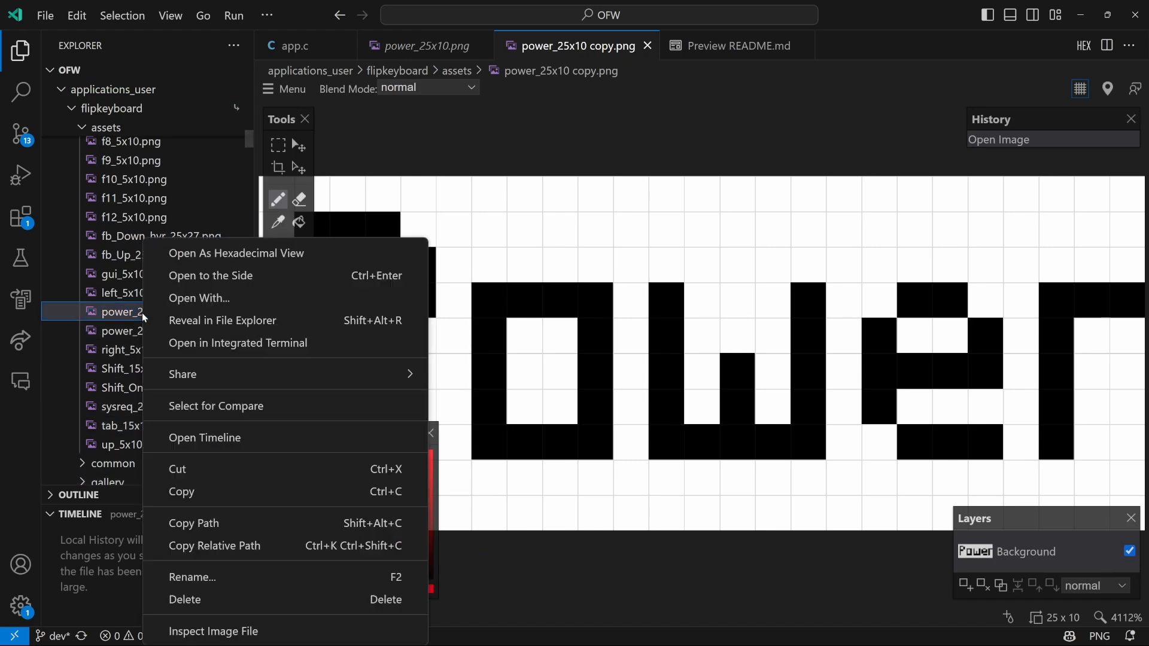
click(192, 577)
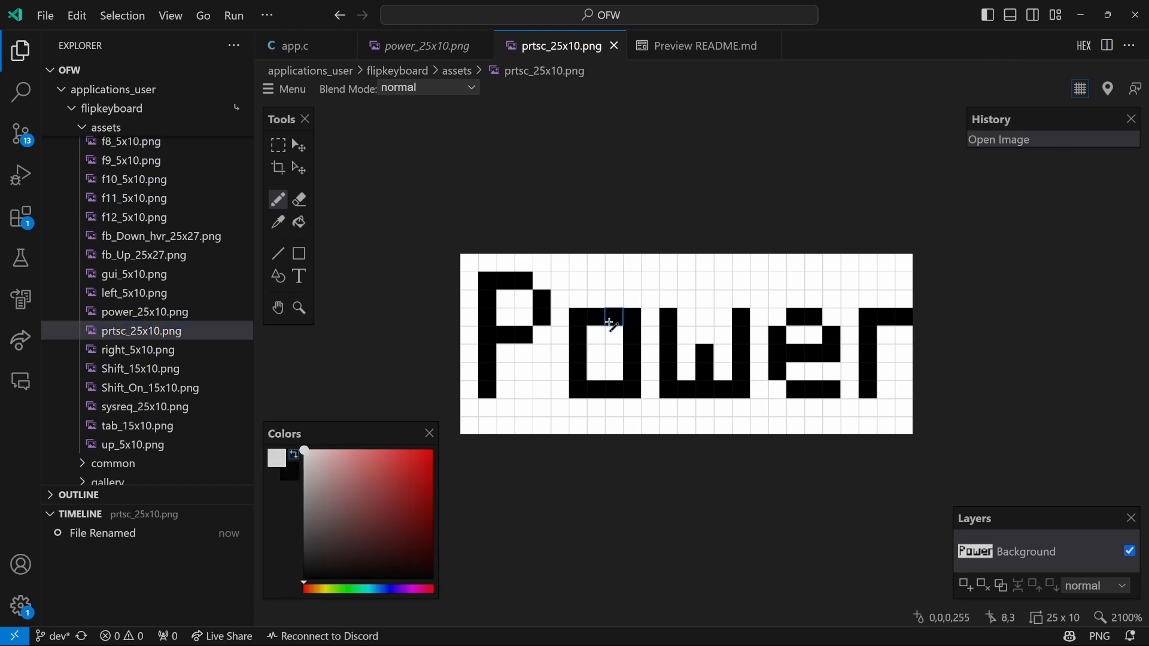
Erase the Power lettering in prtsc_25x10.png and draw the letter t.
drag(612, 323, 612, 392)
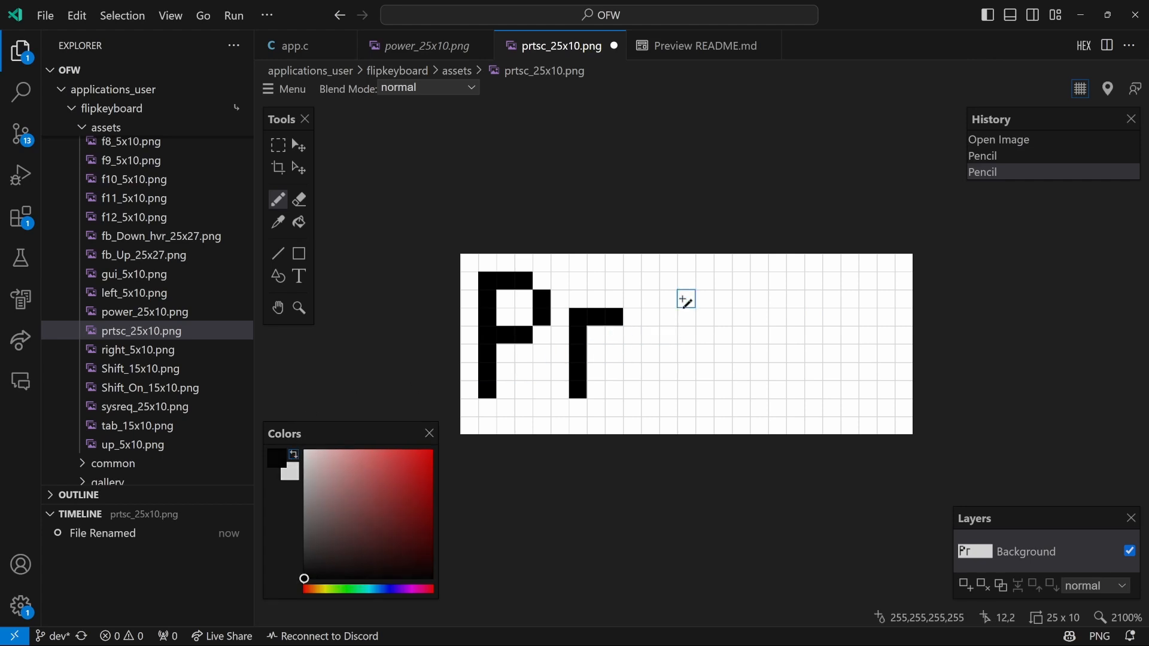
drag(685, 299, 704, 387)
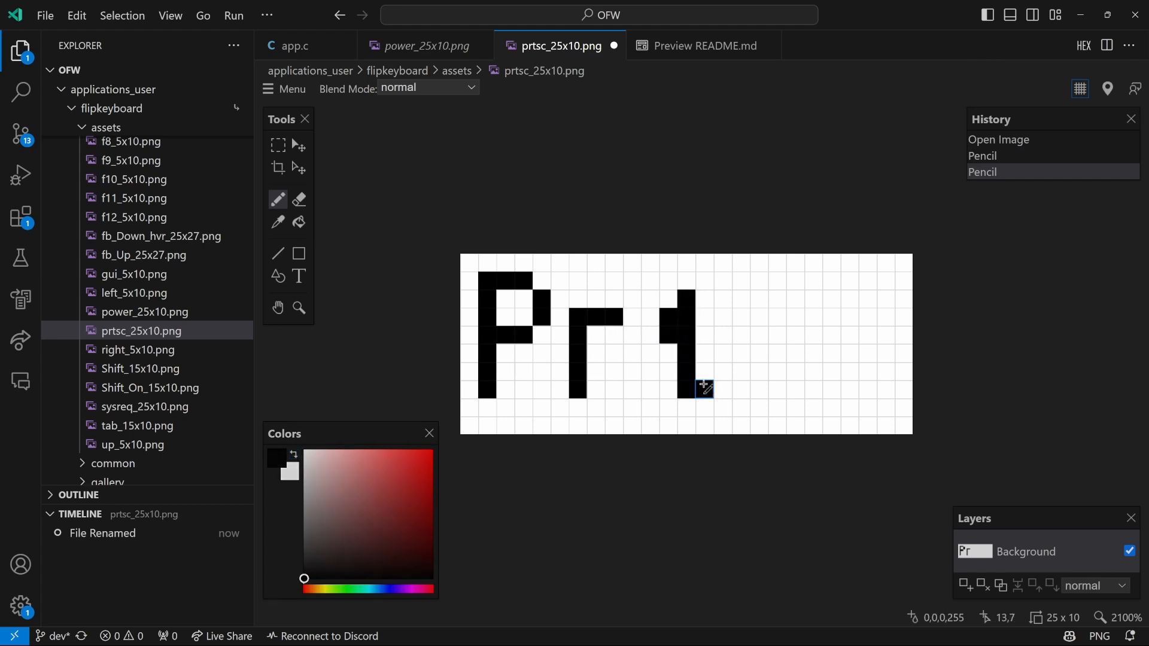
click(696, 317)
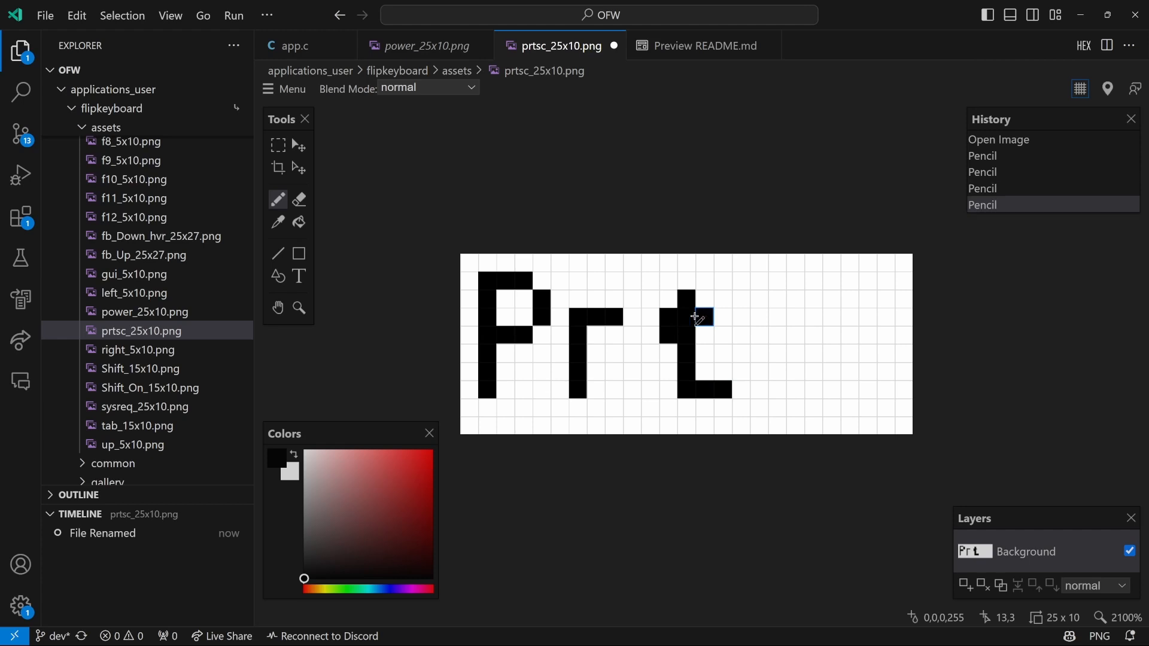
click(695, 316)
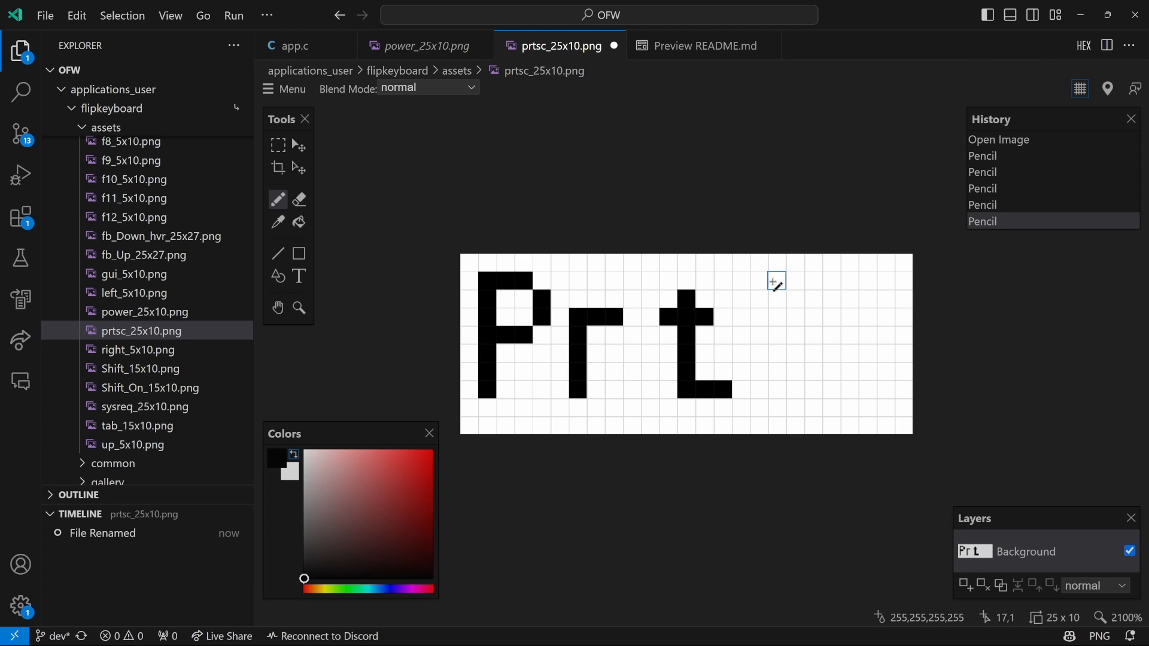
Draw the S and c pixel letters to complete the word PrtSc.
drag(770, 278, 769, 335)
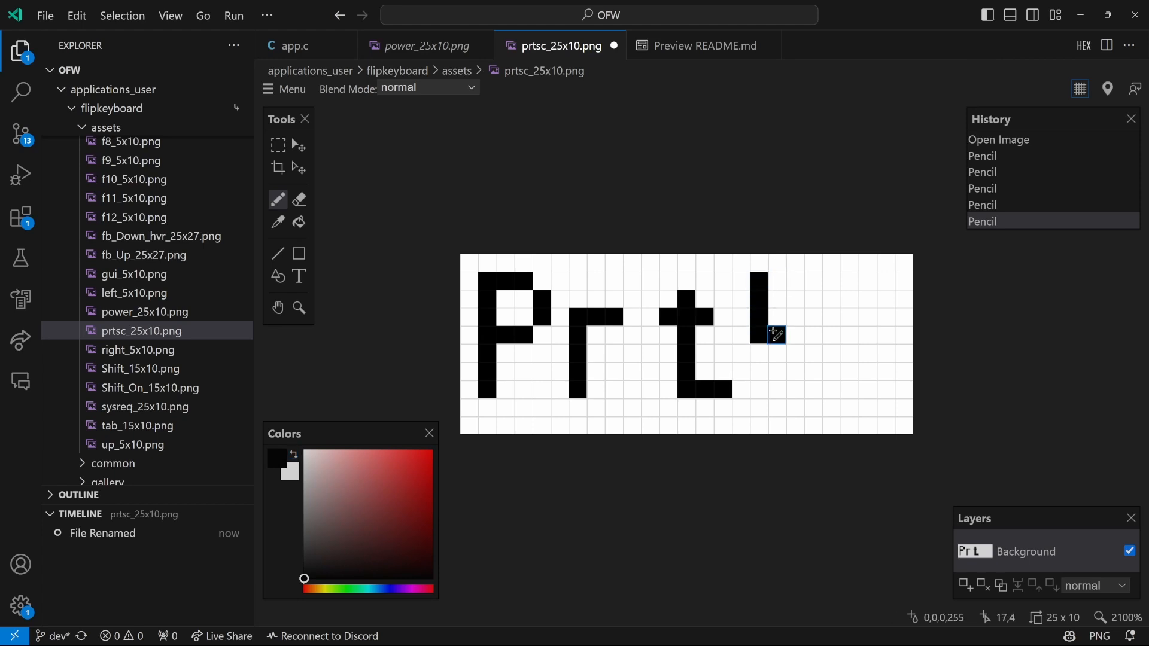
drag(762, 334, 814, 390)
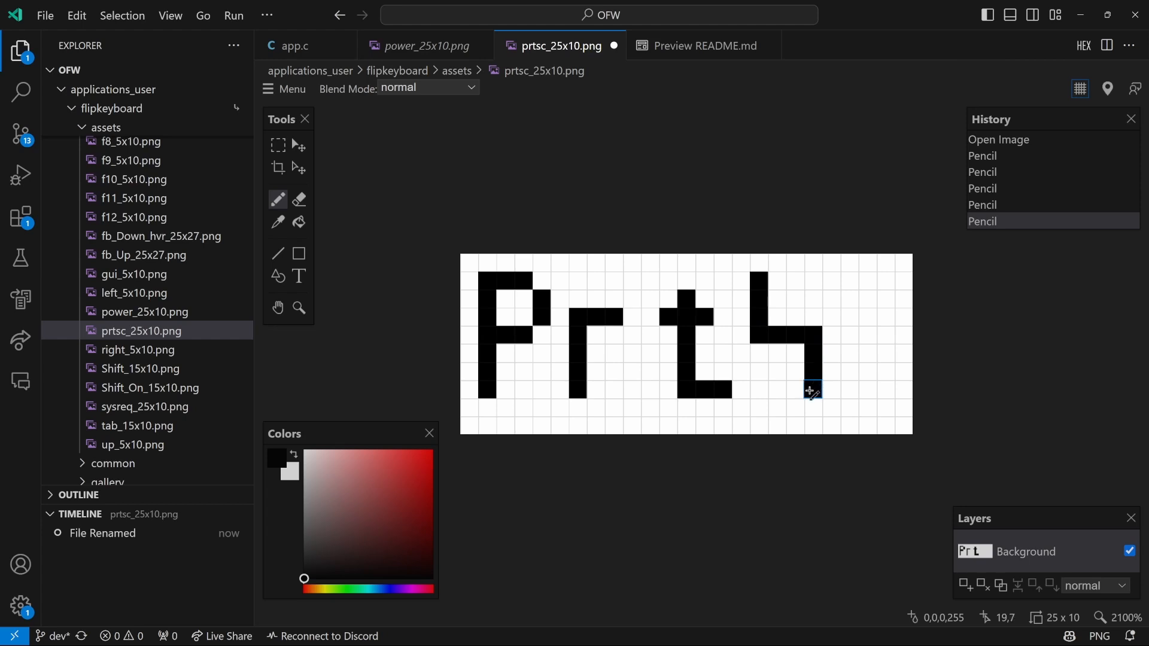
click(775, 275)
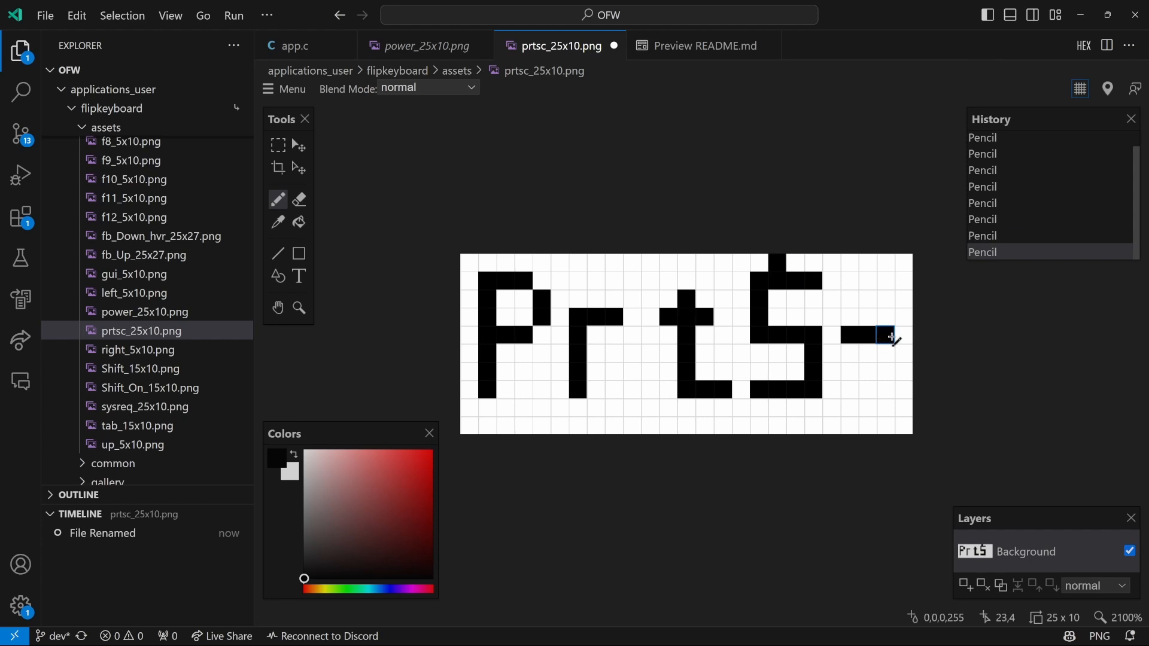
drag(884, 334, 884, 389)
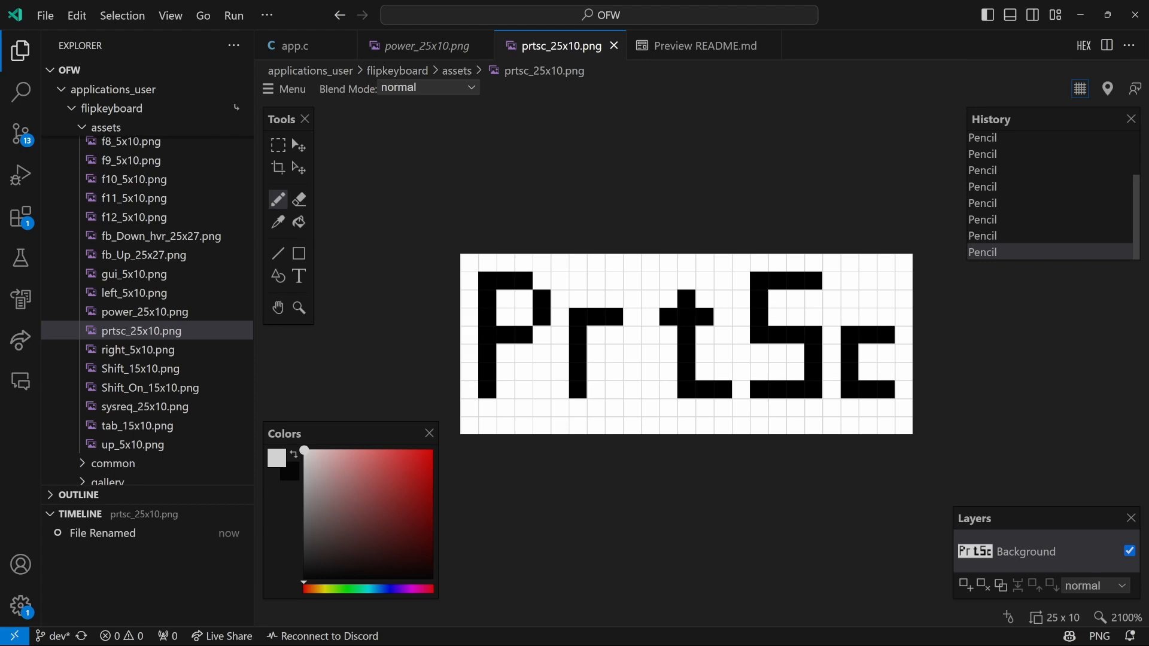
click(293, 45)
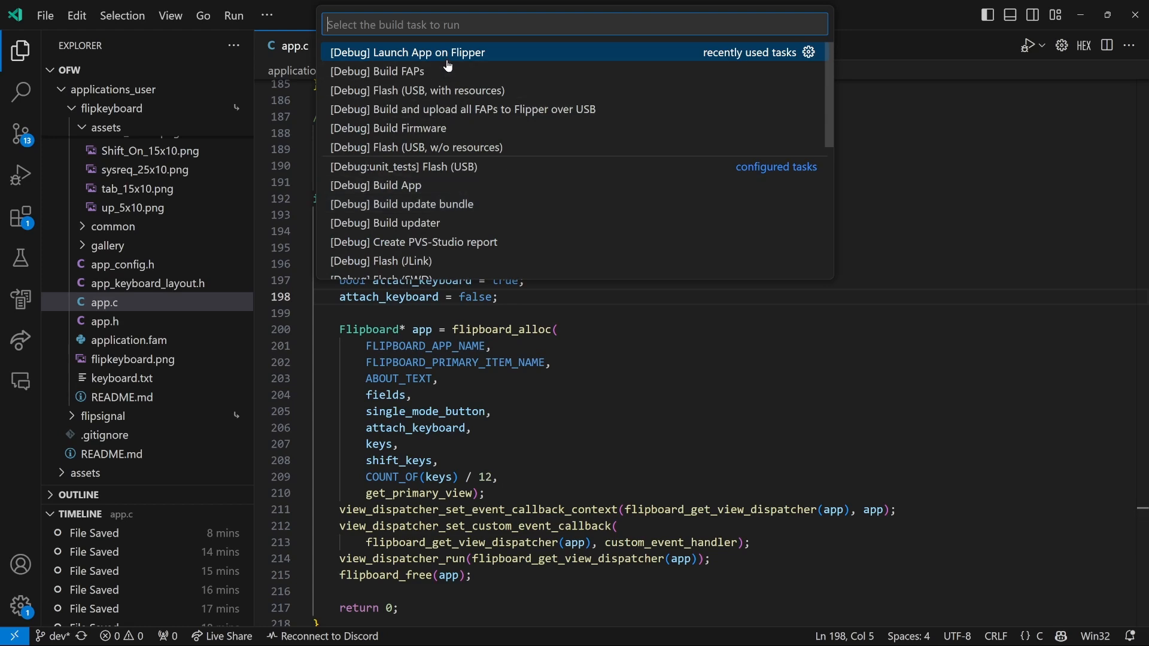
mouse_move(451, 62)
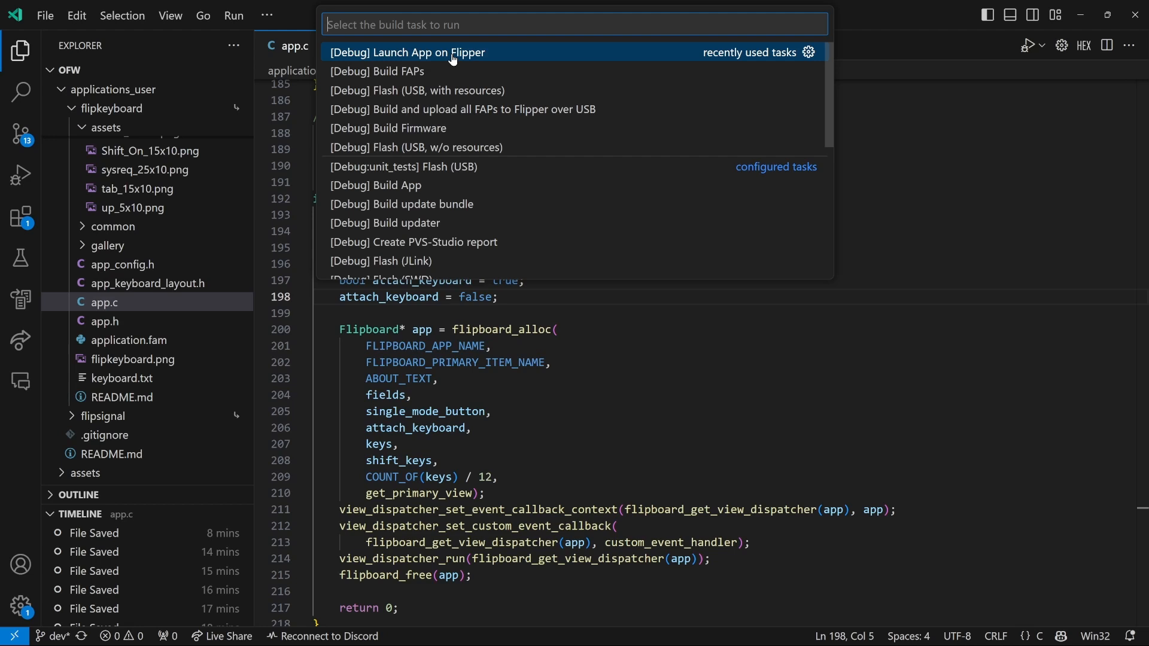
Run the [Debug] Launch App on Flipper build task, then open app_keyboard_layout.h.
click(408, 53)
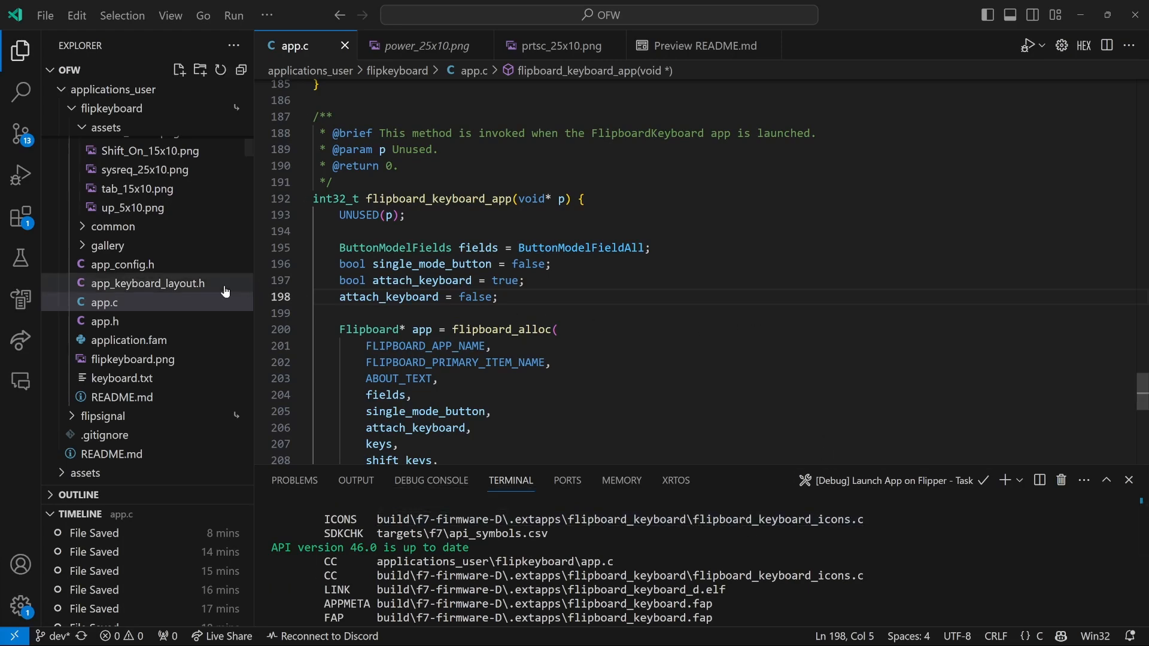
click(147, 283)
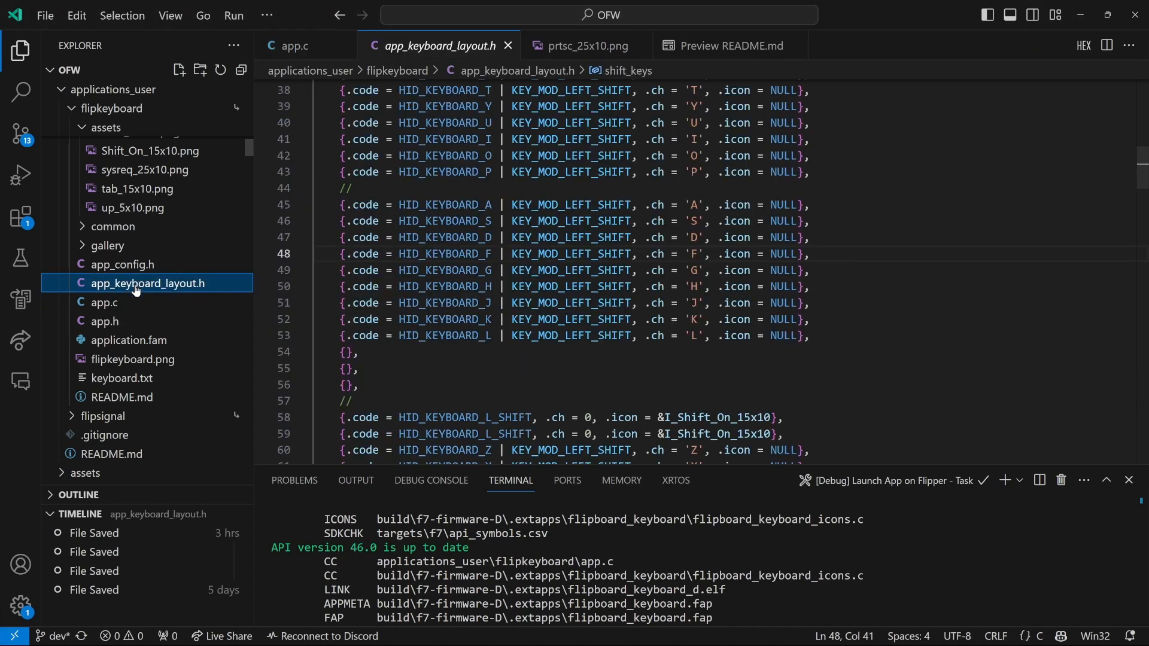
mouse_move(257, 290)
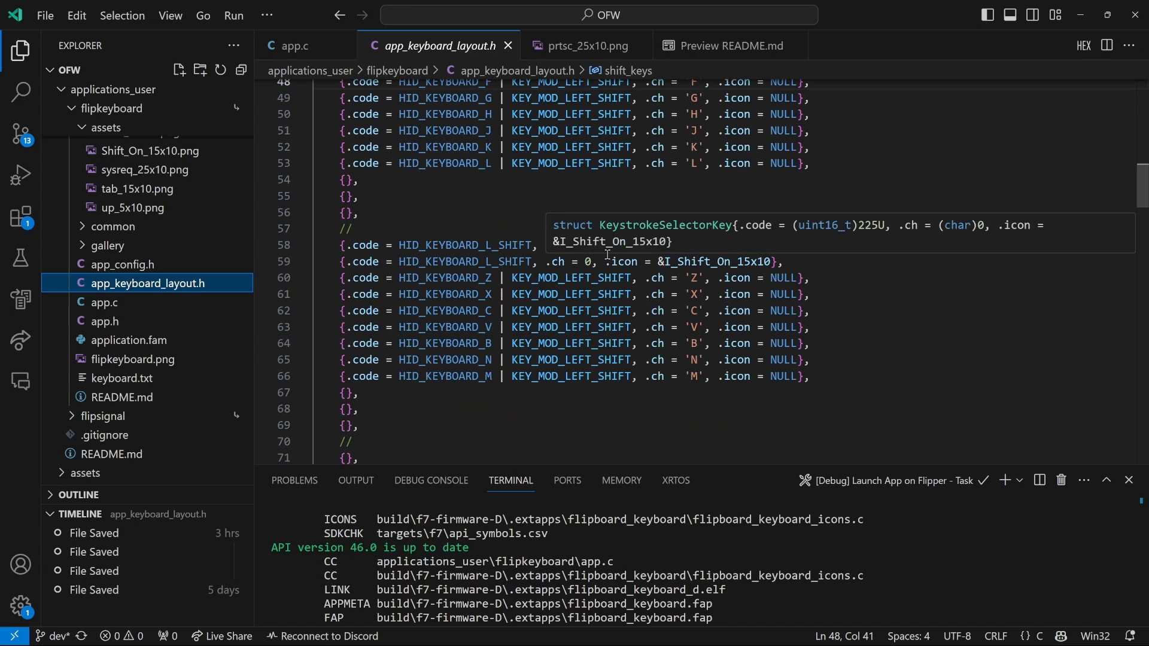
Scroll to the last keys and make them HID_KEYBOARD_PRINT_SCREEN with &I_prtsc_25x10.
scroll(down, 3)
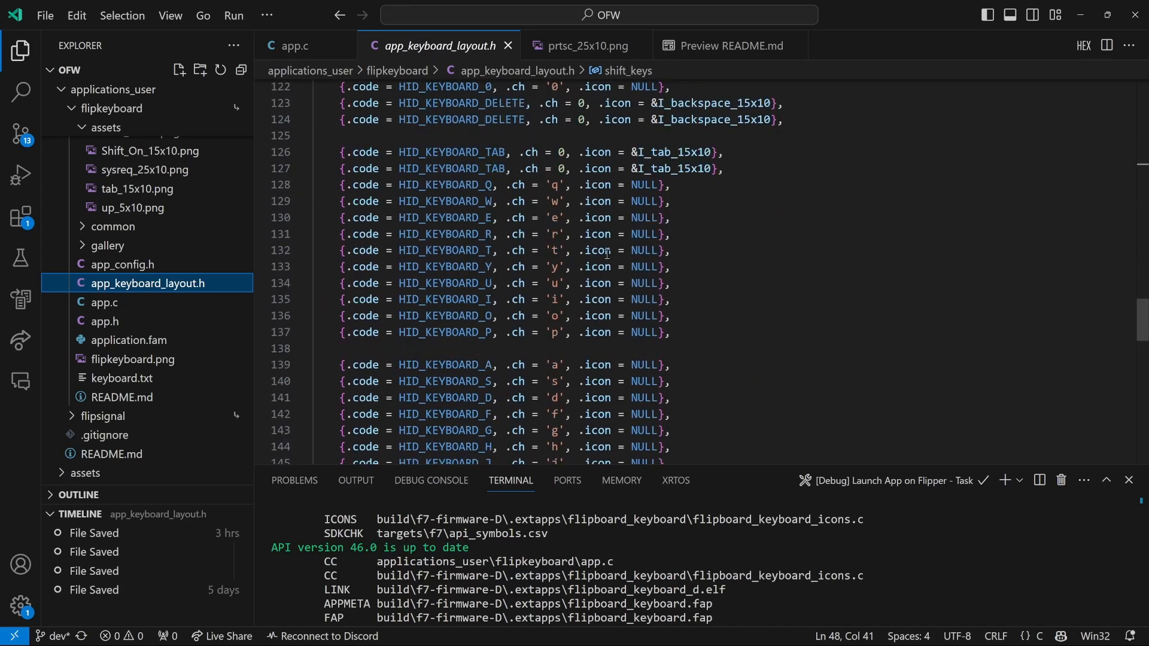
scroll(down, 3)
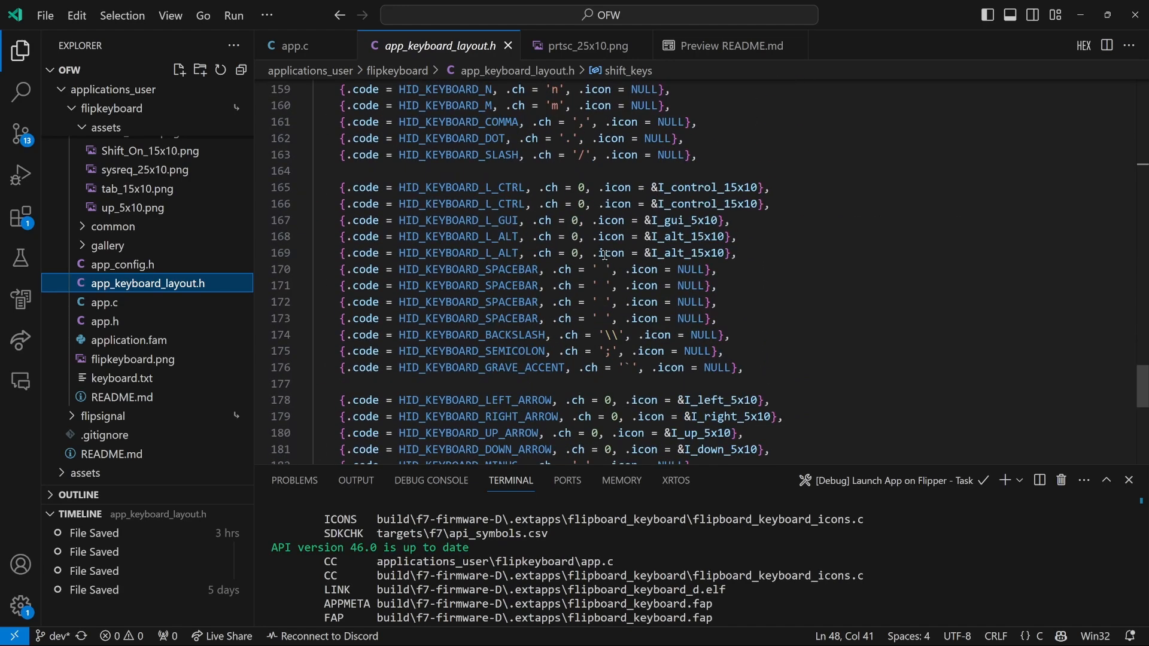
scroll(down, 3)
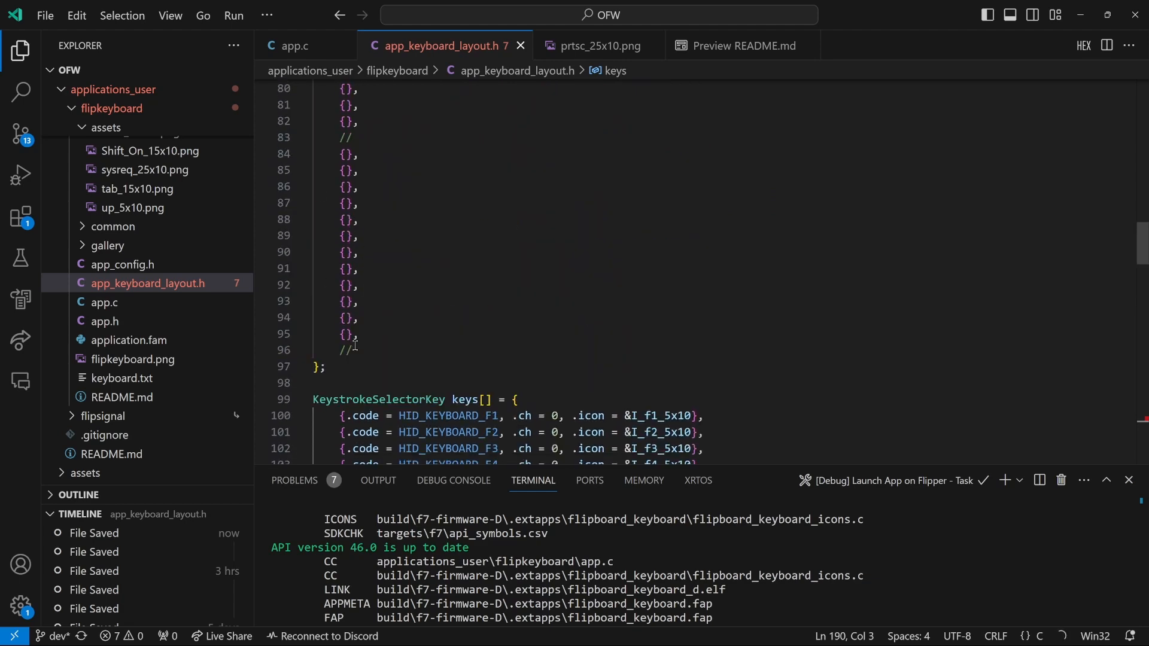
scroll(down, 3)
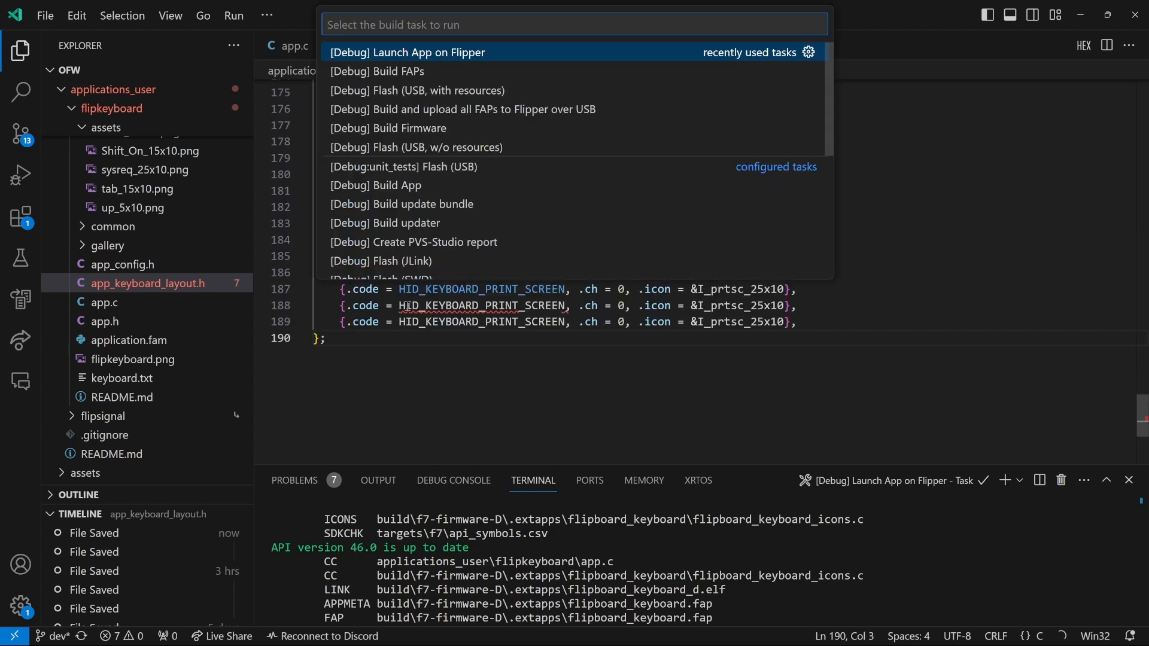
Rebuild and launch the updated keyboard app via [Debug] Launch App on Flipper.
click(406, 52)
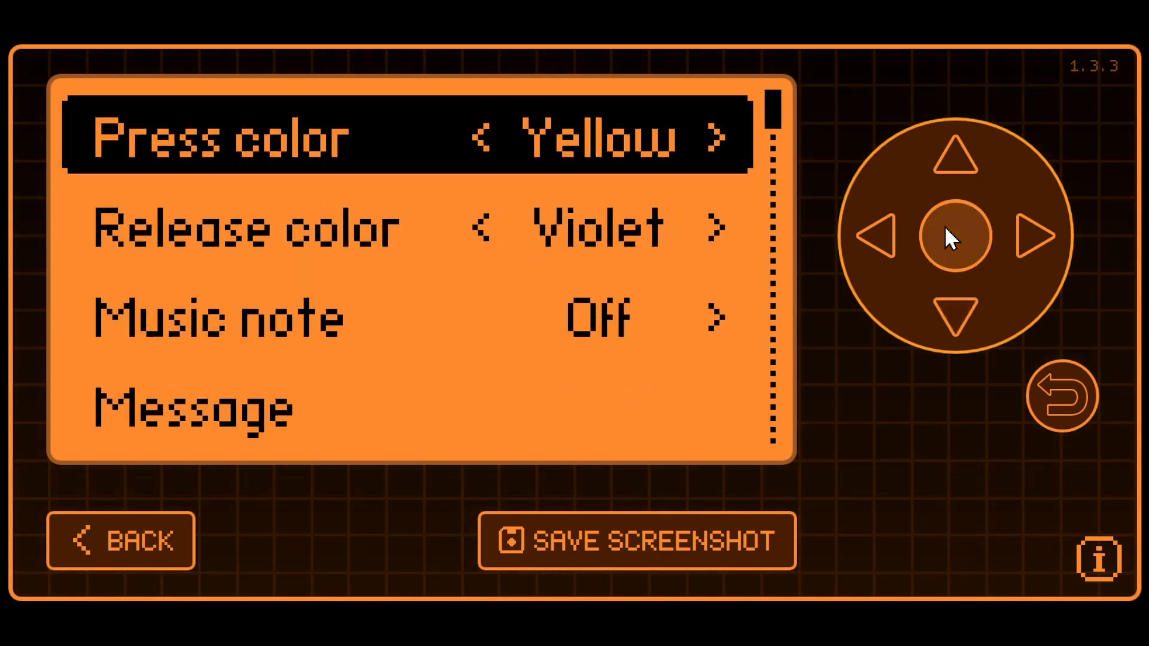
Set the button's first keystroke to None, keeping PrtScr as the second.
click(955, 317)
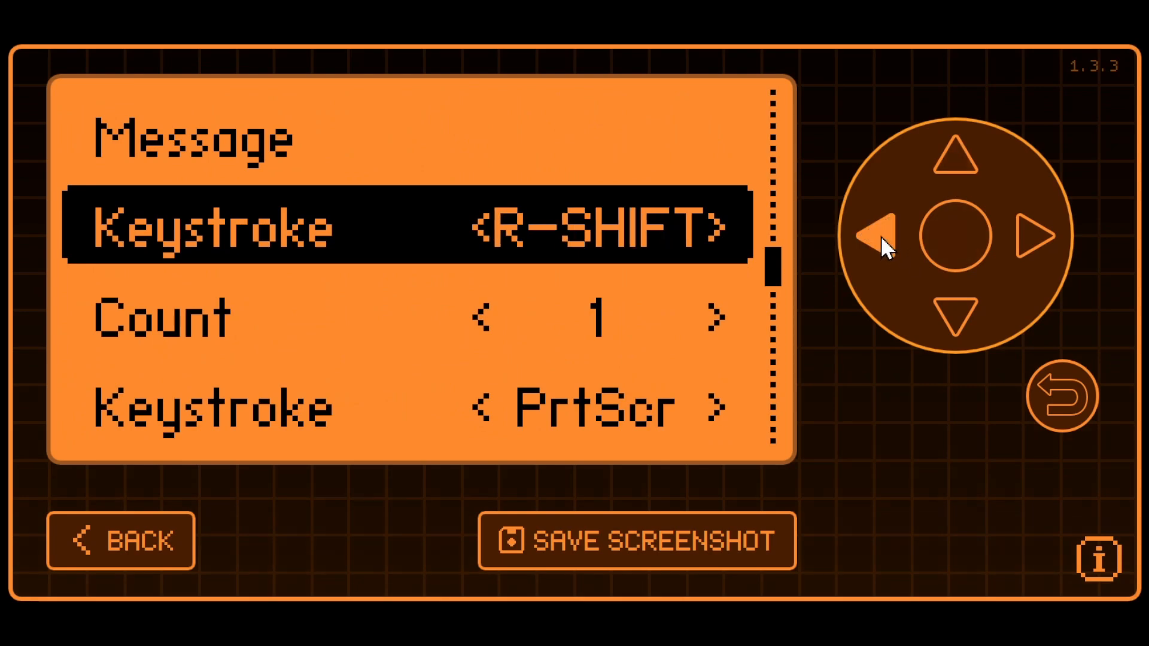
click(880, 235)
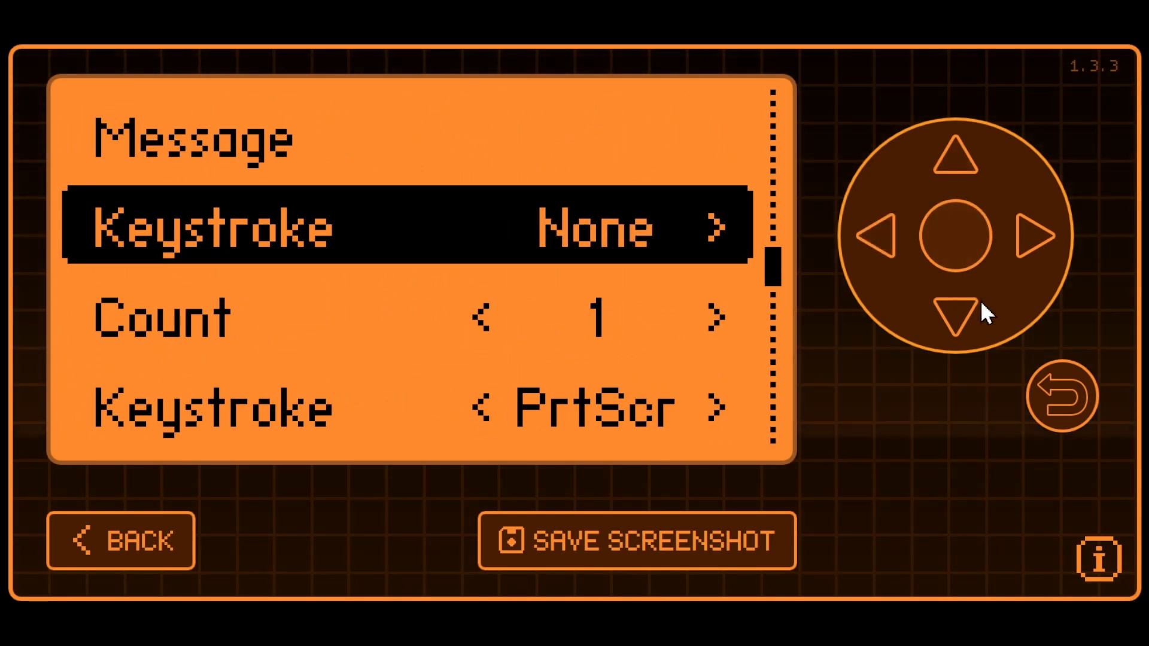